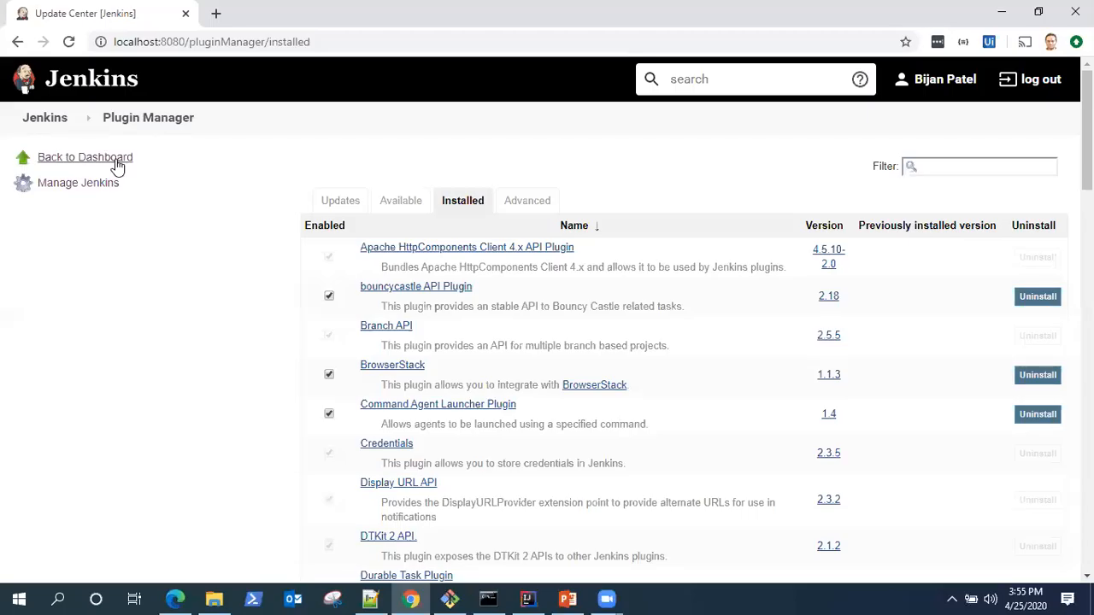
{"action": "mouse_move", "coordinate": [663, 208]}
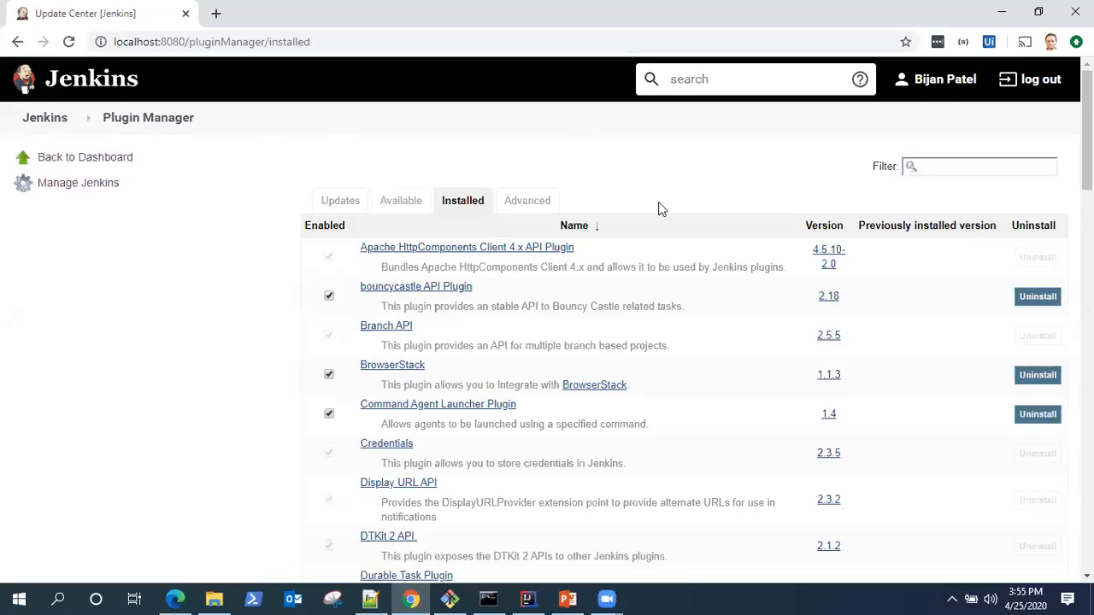
{"action": "mouse_move", "coordinate": [215, 357]}
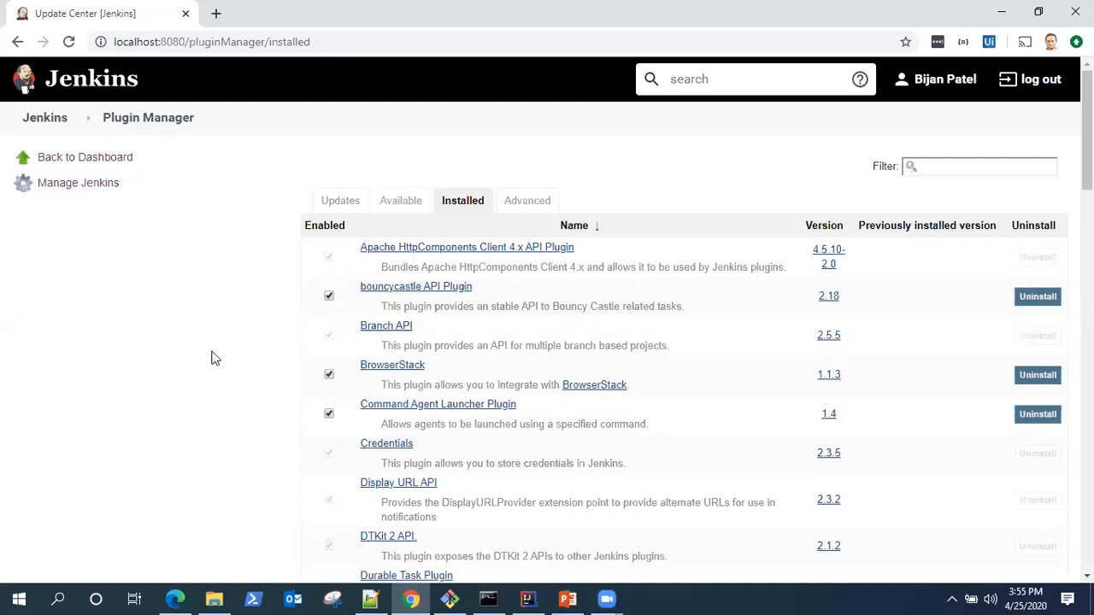
{"action": "mouse_move", "coordinate": [110, 37]}
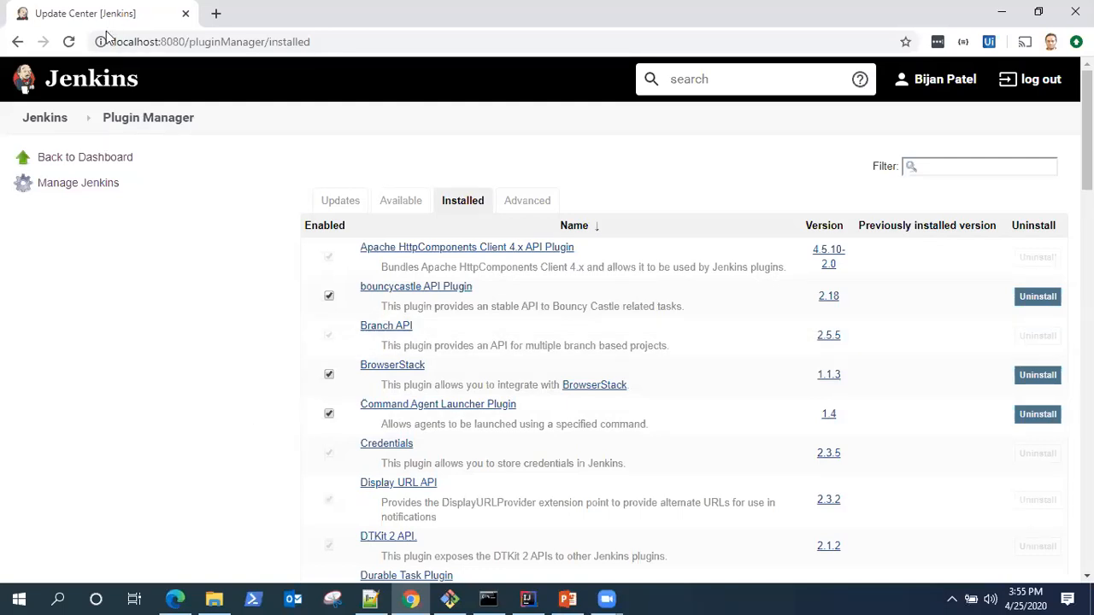
{"action": "mouse_move", "coordinate": [699, 332]}
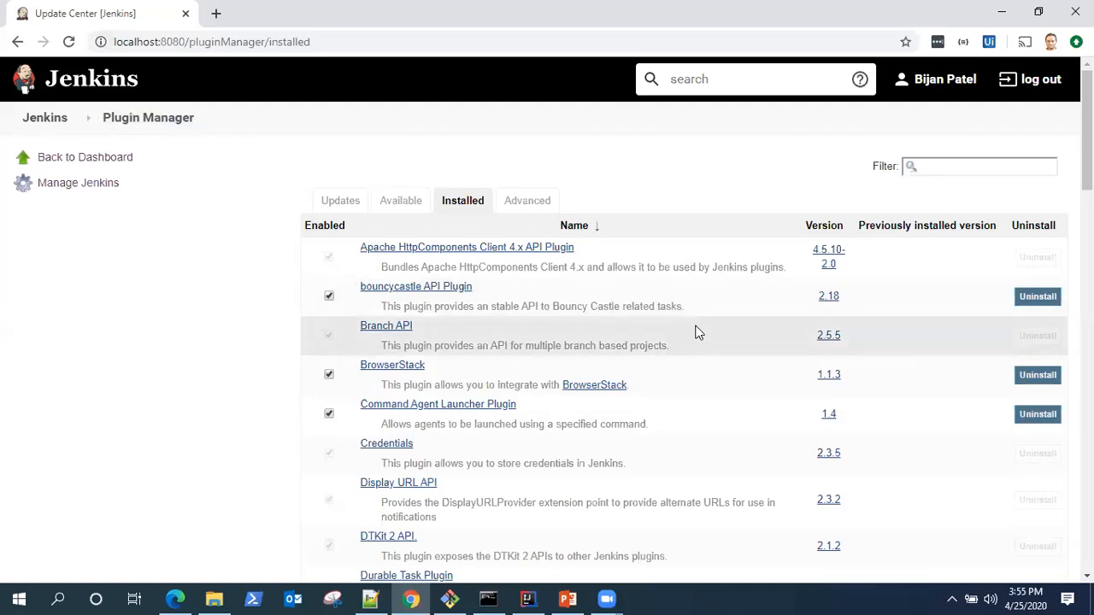
Browse the installed plugins list, then return to the Jenkins dashboard via Back to Dashboard
{"action": "scroll", "scroll_direction": "down", "scroll_amount": 3}
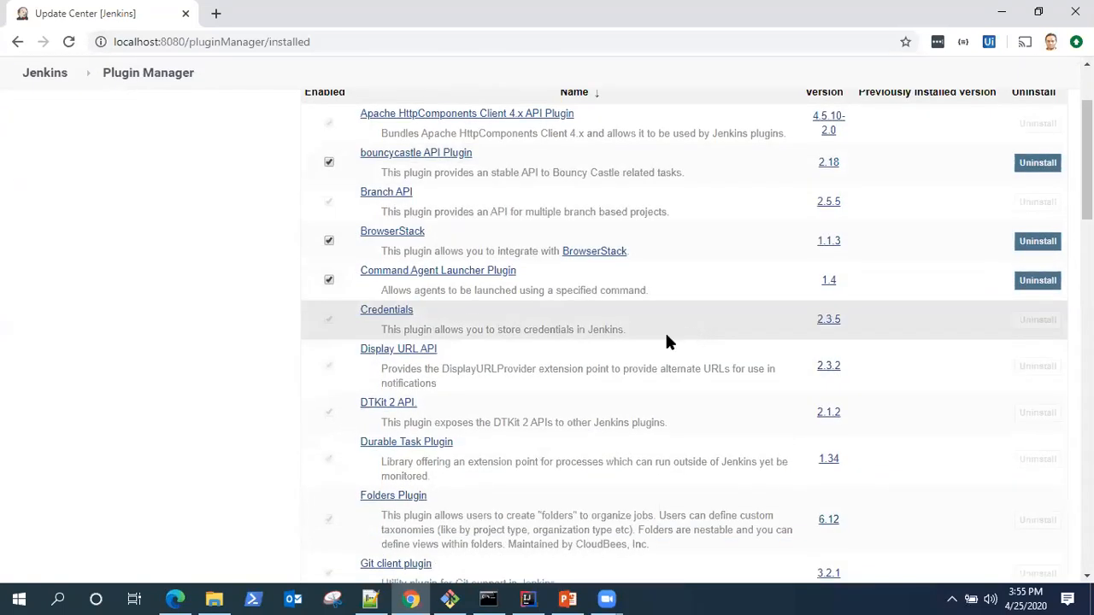
{"action": "scroll", "scroll_direction": "up", "scroll_amount": 3}
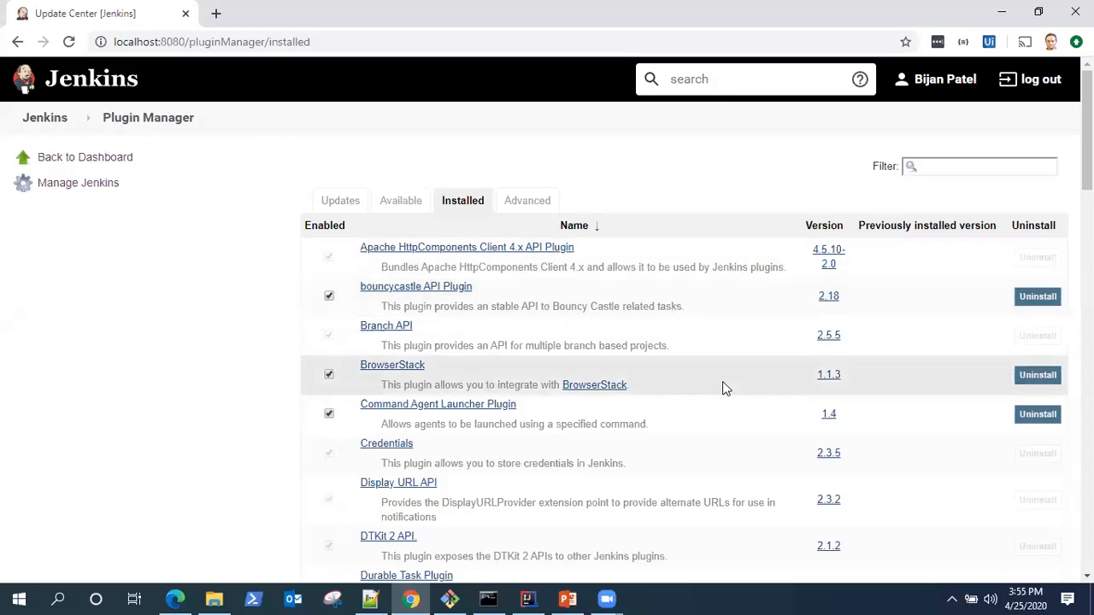
{"action": "scroll", "scroll_direction": "down", "scroll_amount": 3}
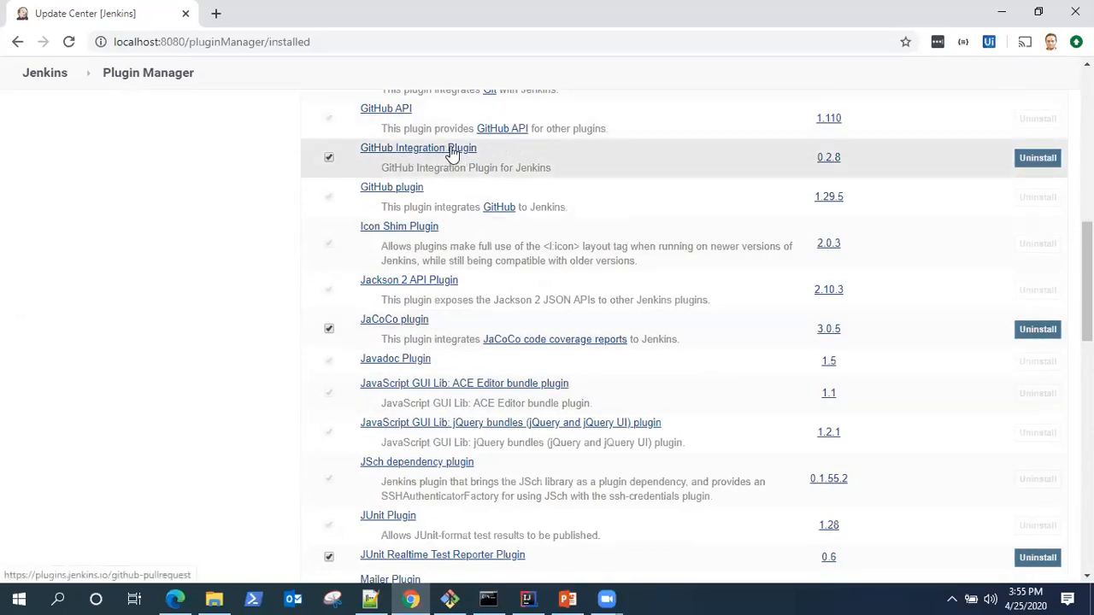
{"action": "mouse_move", "coordinate": [499, 199]}
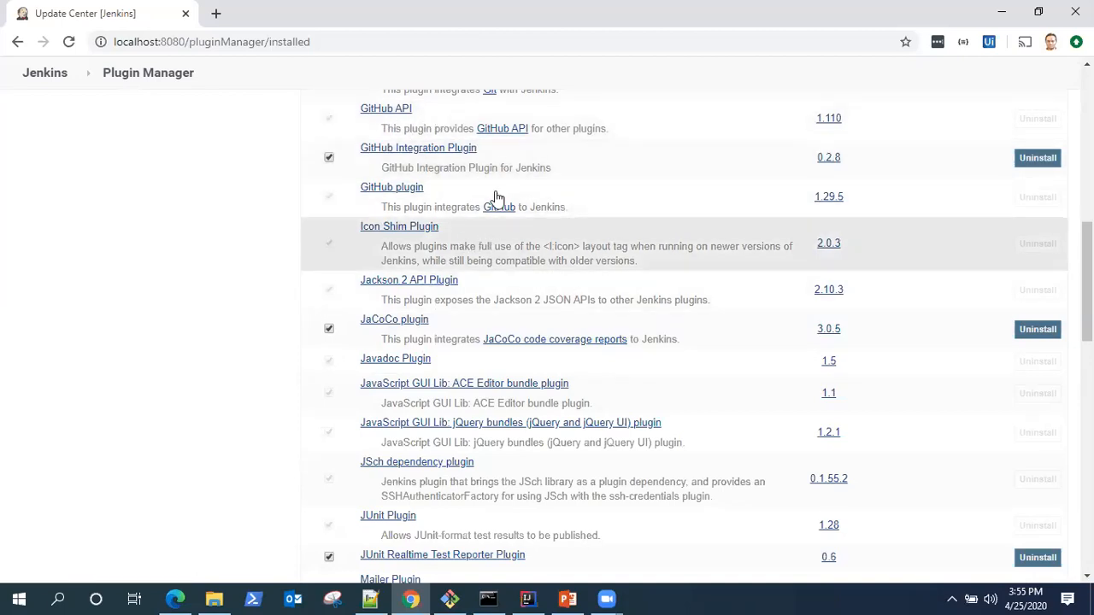
{"action": "scroll", "scroll_direction": "down", "scroll_amount": 3}
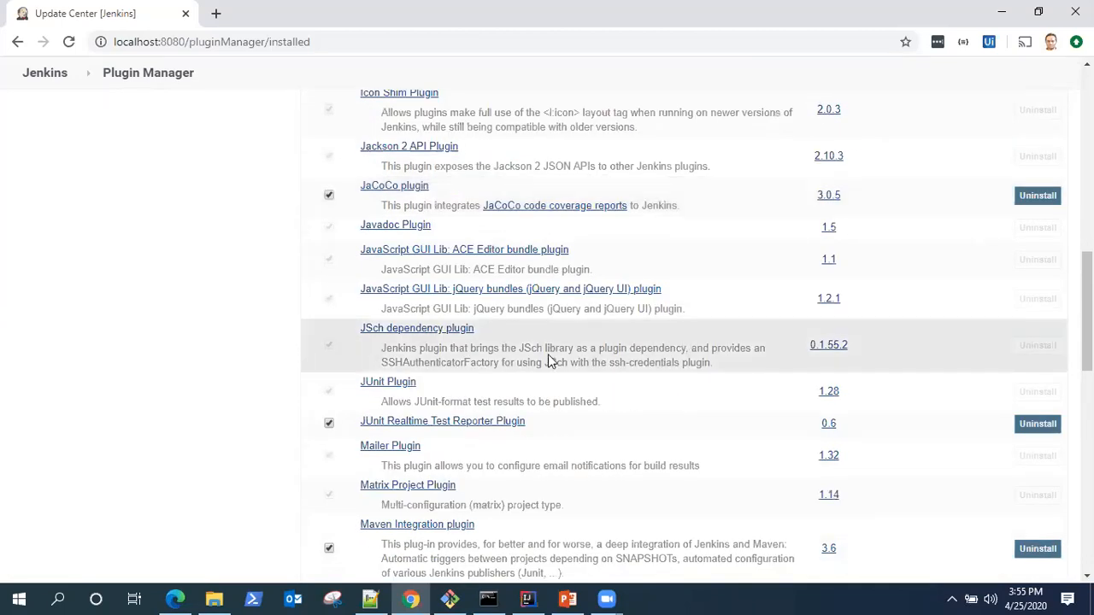
{"action": "scroll", "scroll_direction": "down", "scroll_amount": 3}
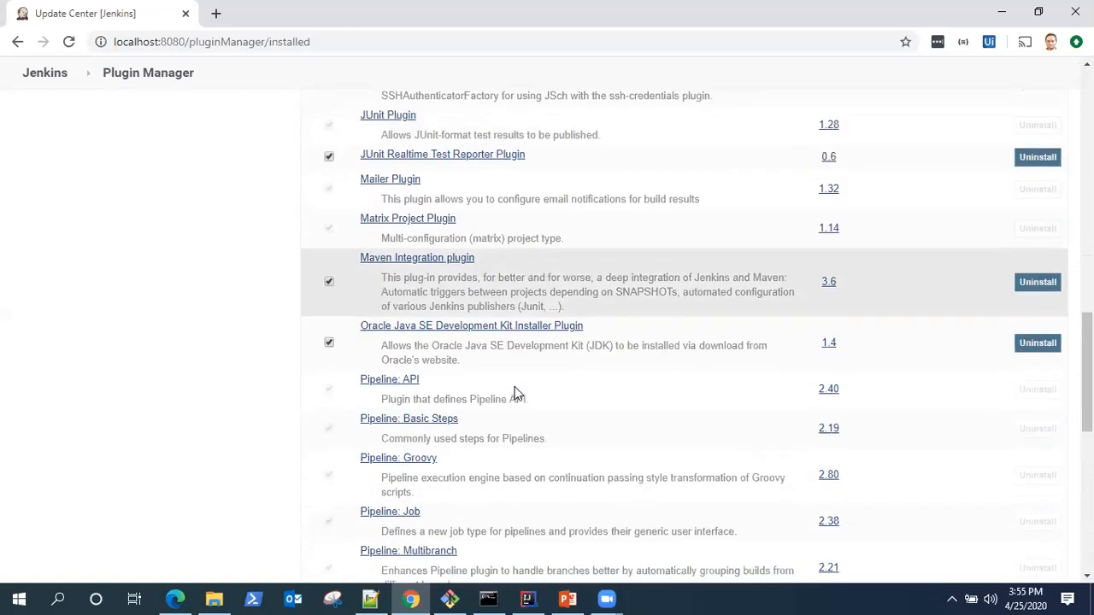
{"action": "mouse_move", "coordinate": [417, 263]}
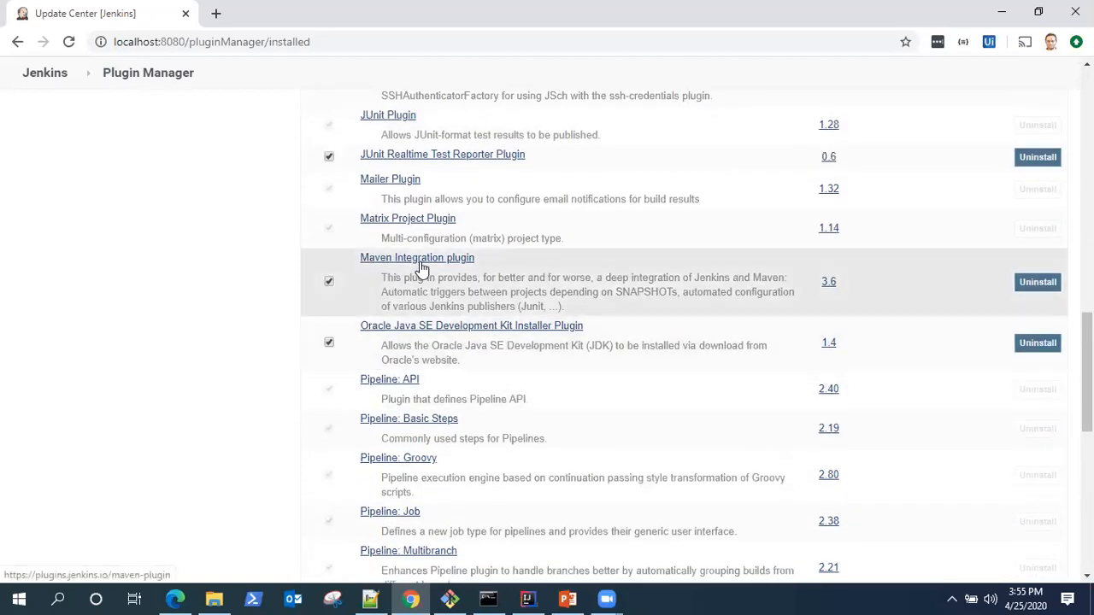
{"action": "mouse_move", "coordinate": [431, 335]}
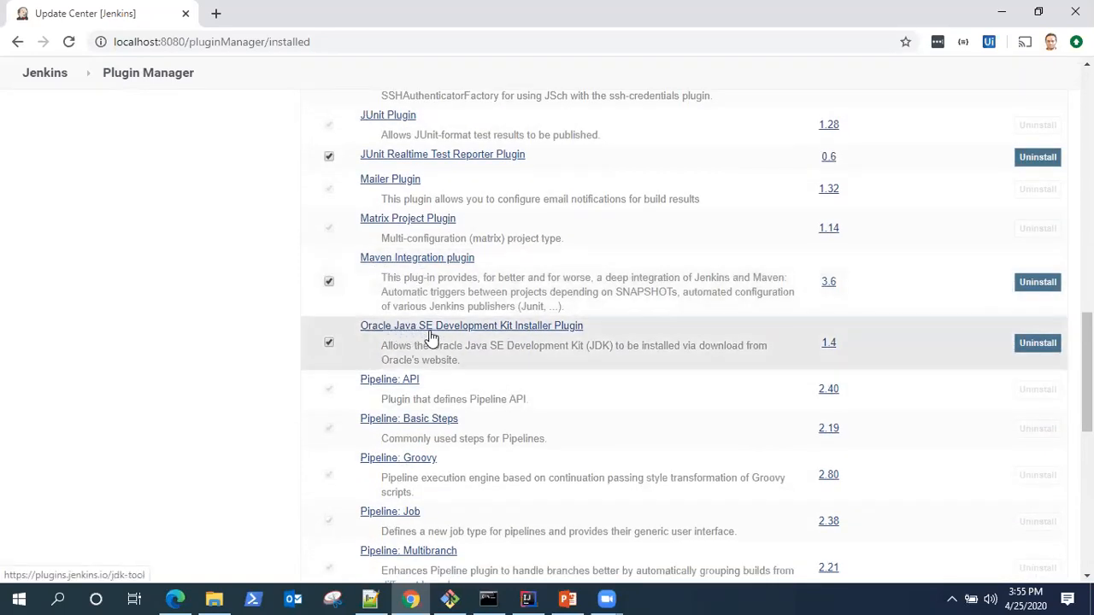
{"action": "mouse_move", "coordinate": [585, 331]}
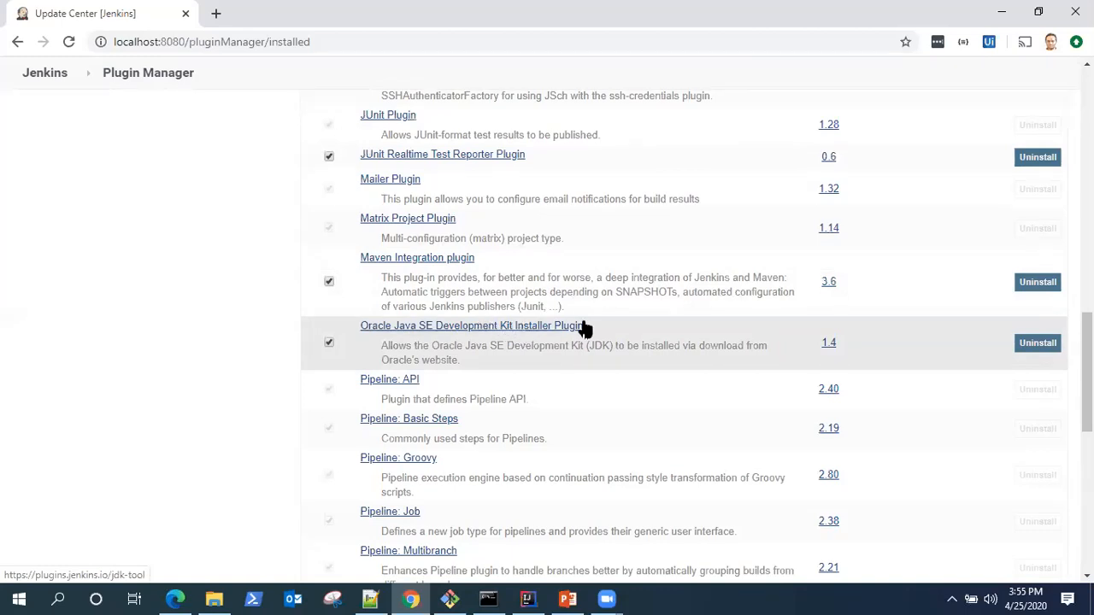
{"action": "mouse_move", "coordinate": [588, 328]}
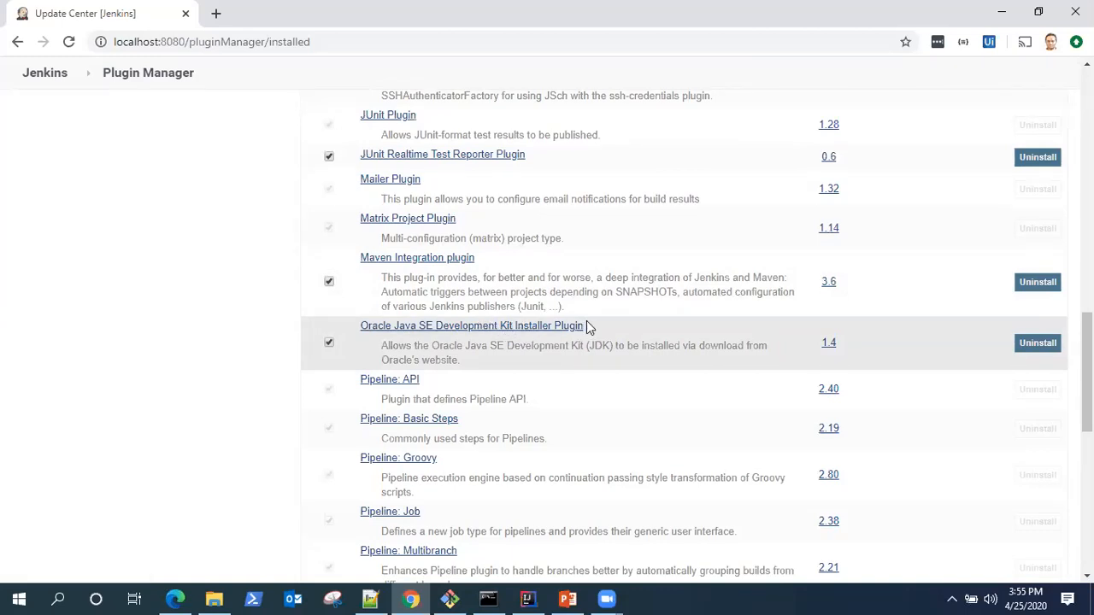
{"action": "scroll", "scroll_direction": "up", "scroll_amount": 3}
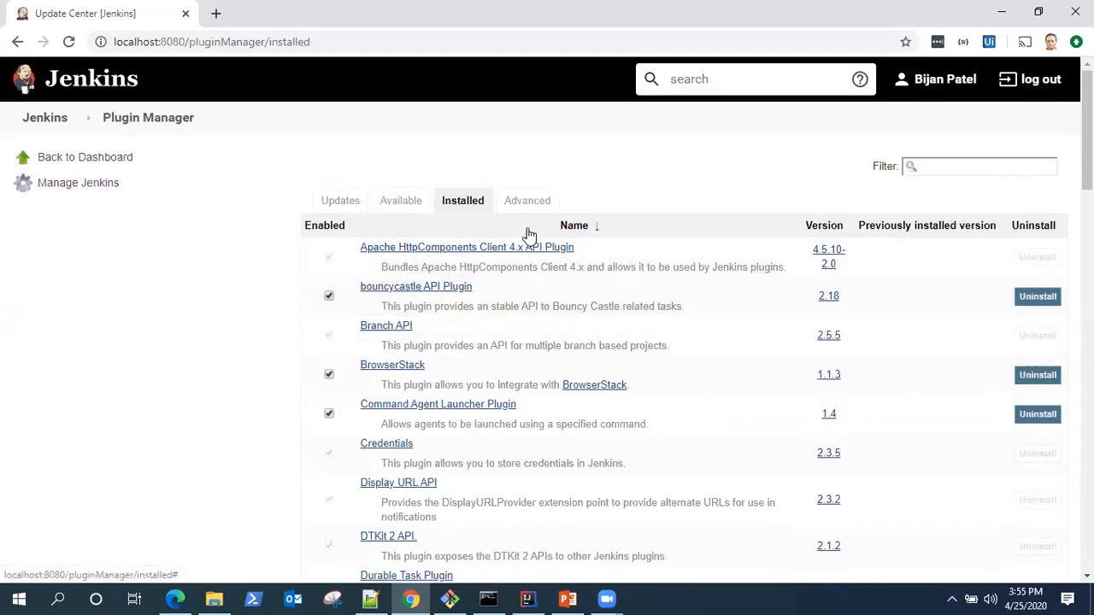
{"action": "mouse_move", "coordinate": [505, 229]}
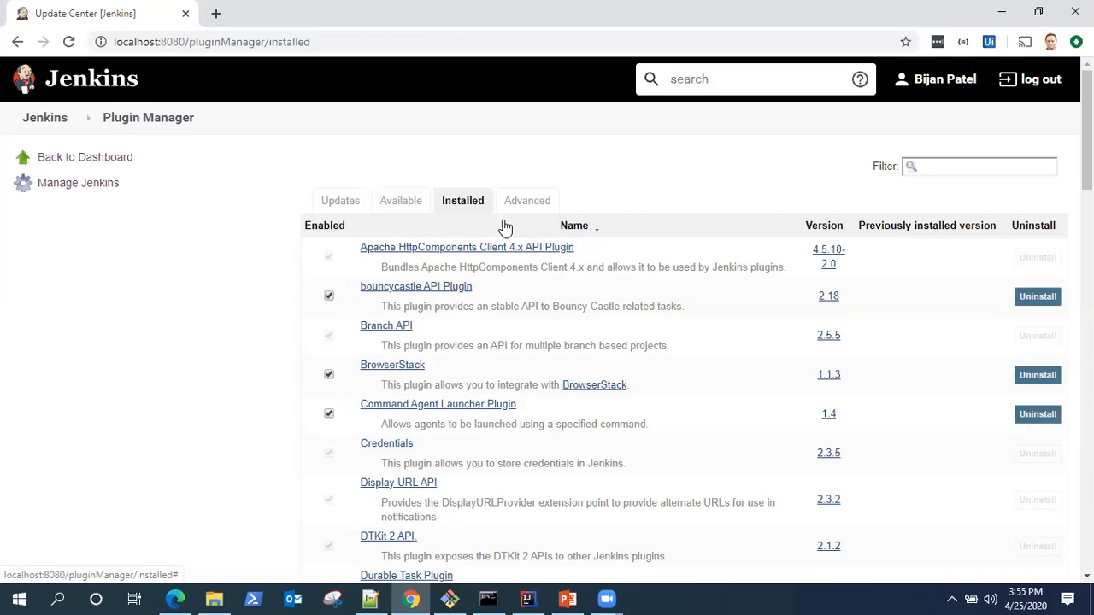
{"action": "mouse_move", "coordinate": [92, 198]}
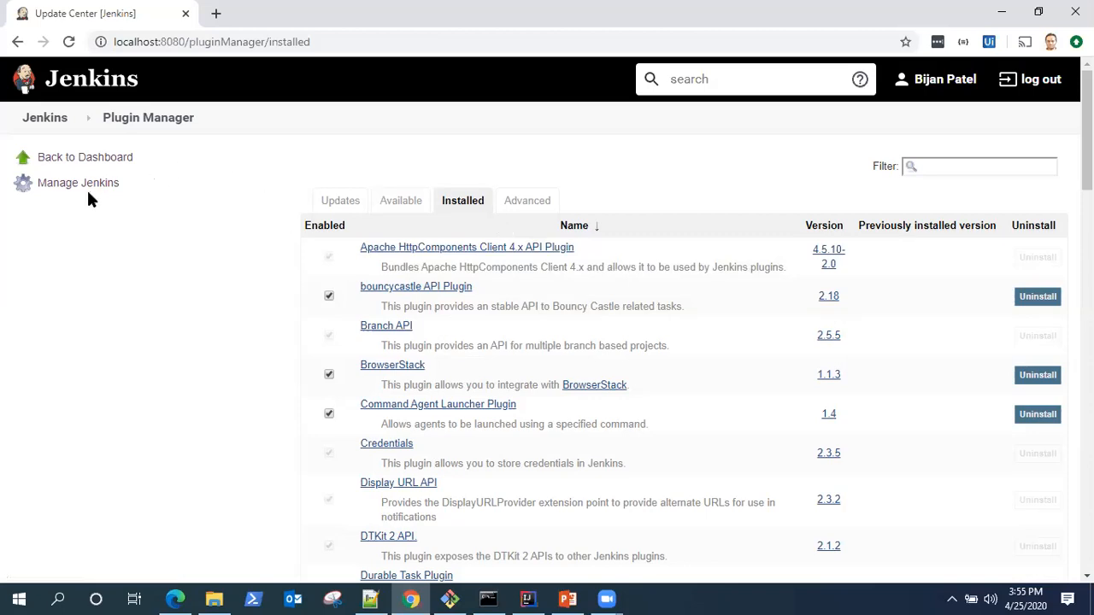
{"action": "mouse_move", "coordinate": [86, 157]}
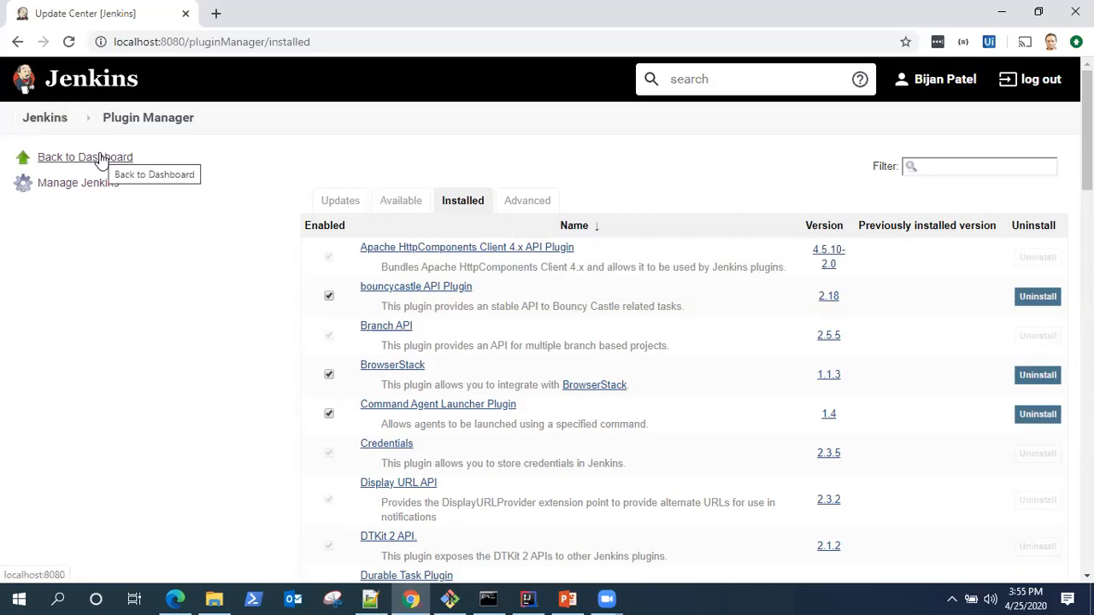
{"action": "mouse_move", "coordinate": [72, 77]}
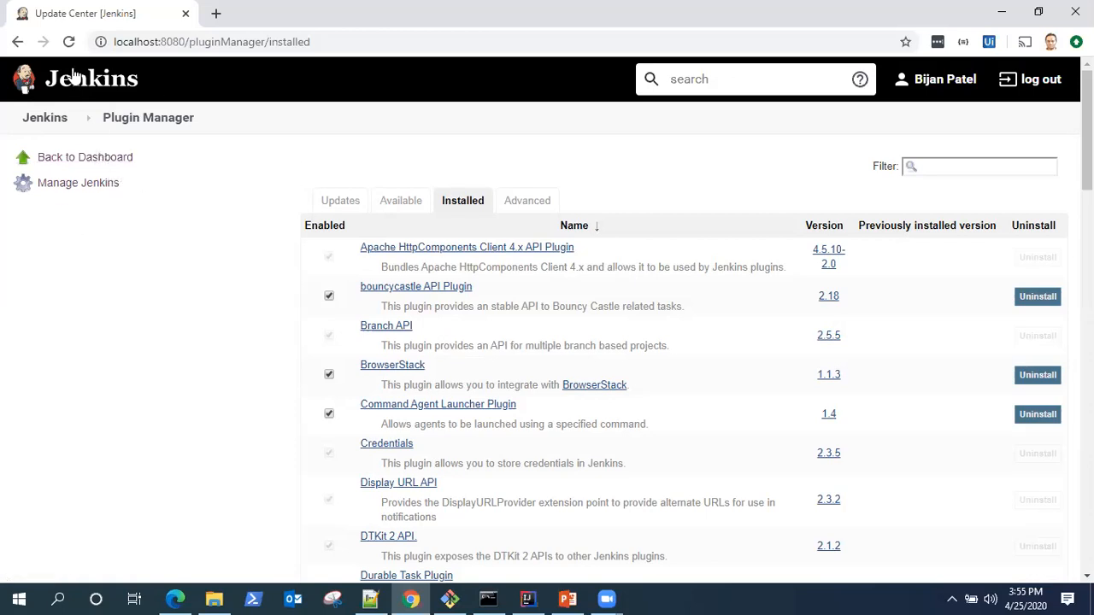
{"action": "mouse_move", "coordinate": [85, 157]}
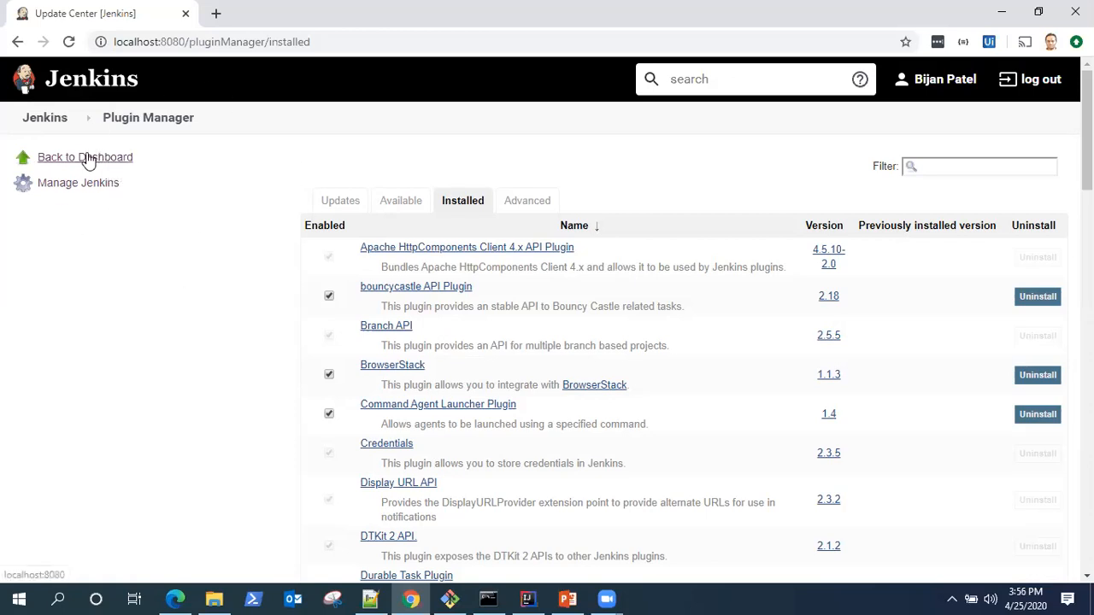
{"action": "left_click", "coordinate": [85, 157]}
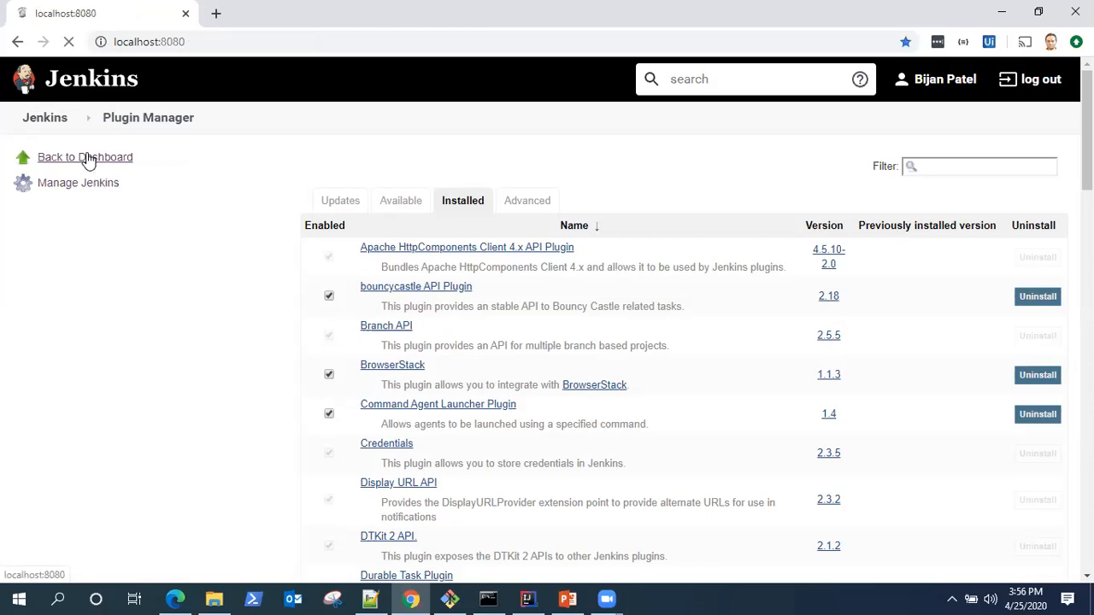
Go to Manage Jenkins and enter its Global Tool Configuration page
{"action": "left_click", "coordinate": [85, 158]}
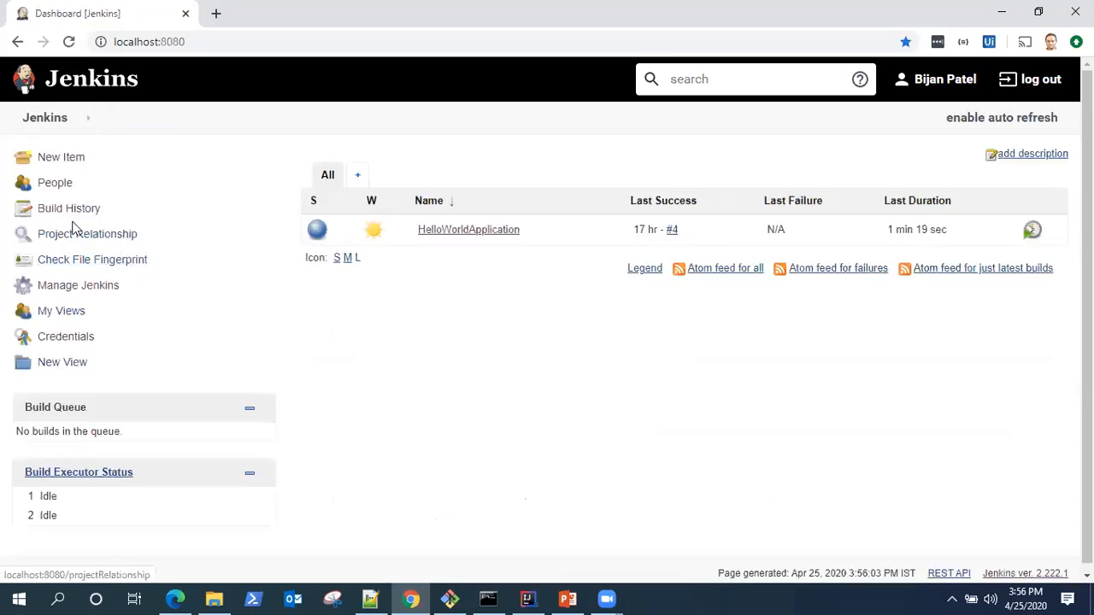
{"action": "mouse_move", "coordinate": [79, 283]}
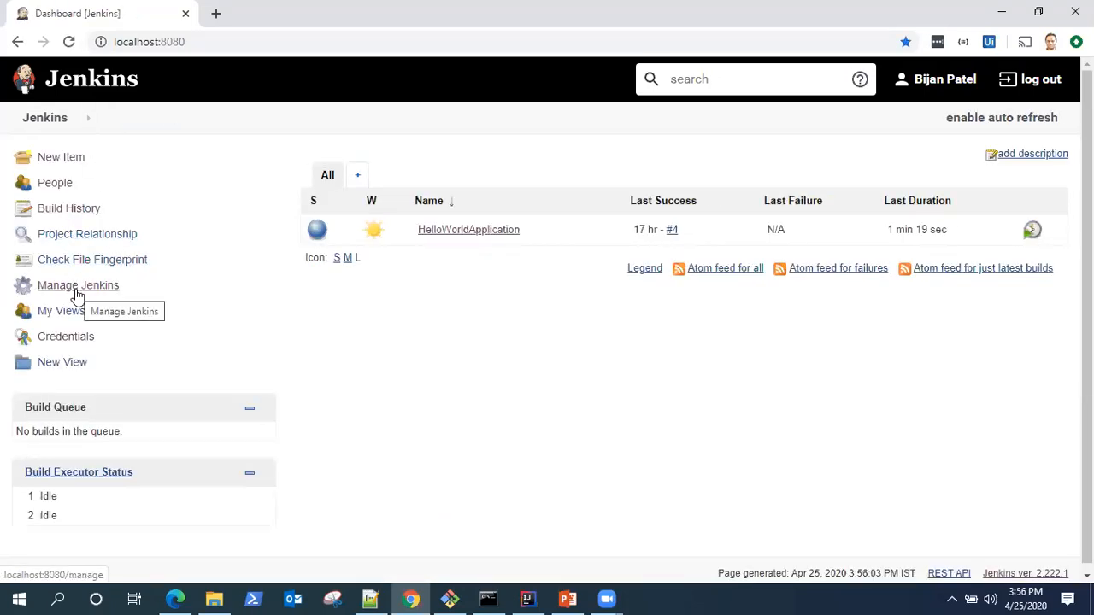
{"action": "left_click", "coordinate": [79, 284]}
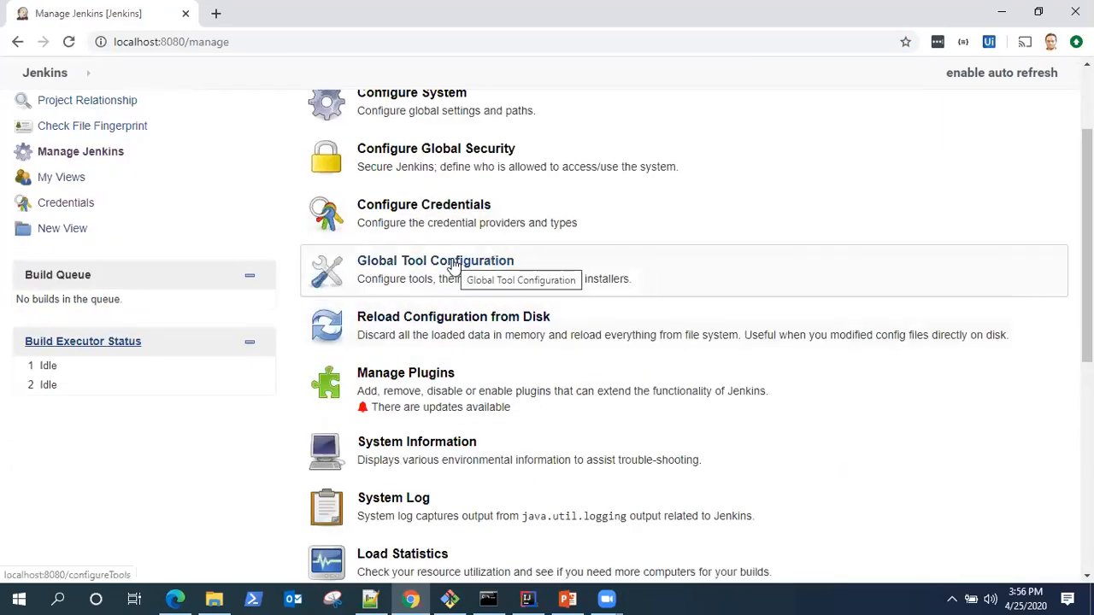
{"action": "mouse_move", "coordinate": [349, 290]}
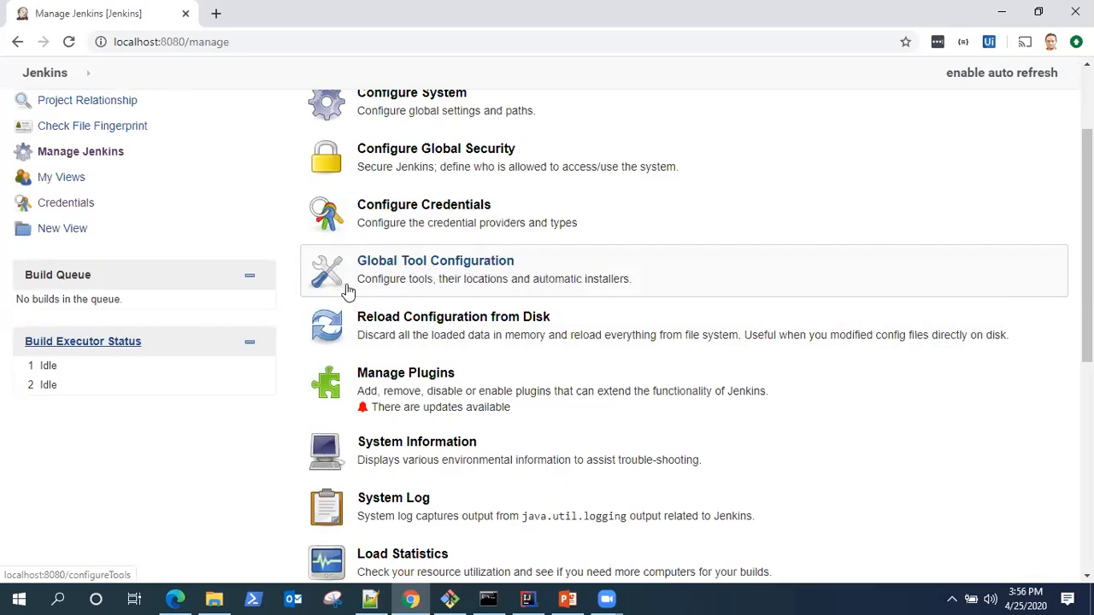
{"action": "scroll", "scroll_direction": "up", "scroll_amount": 3}
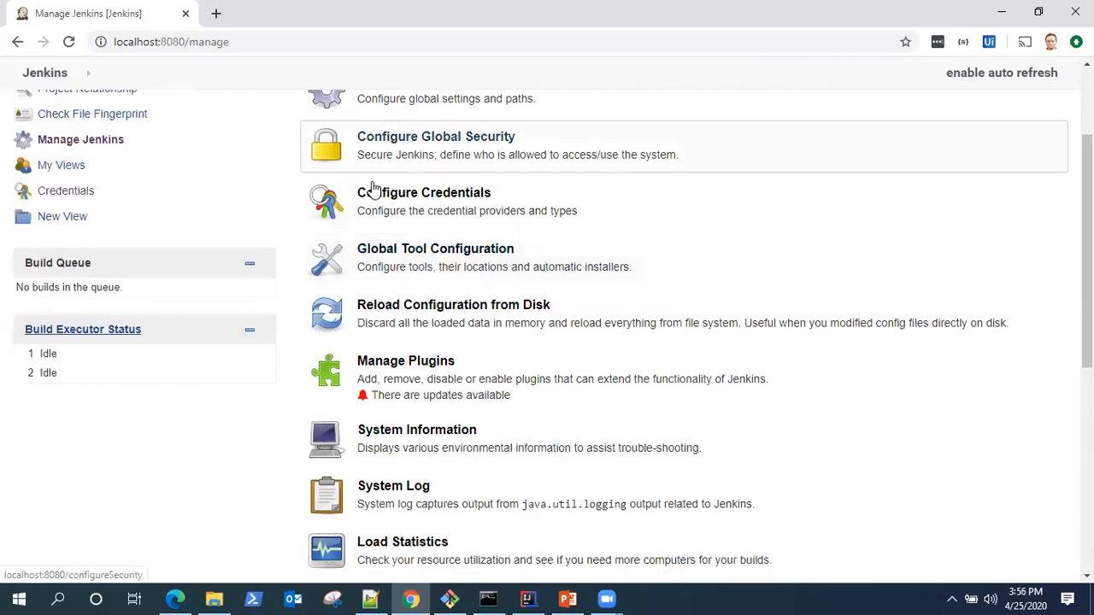
{"action": "mouse_move", "coordinate": [468, 253]}
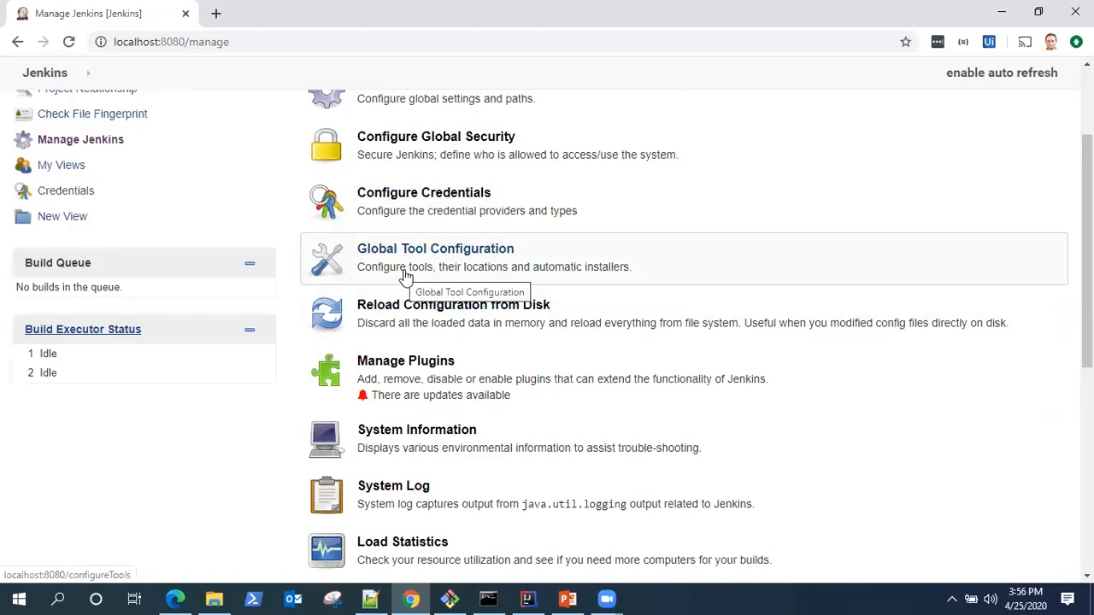
{"action": "mouse_move", "coordinate": [437, 277]}
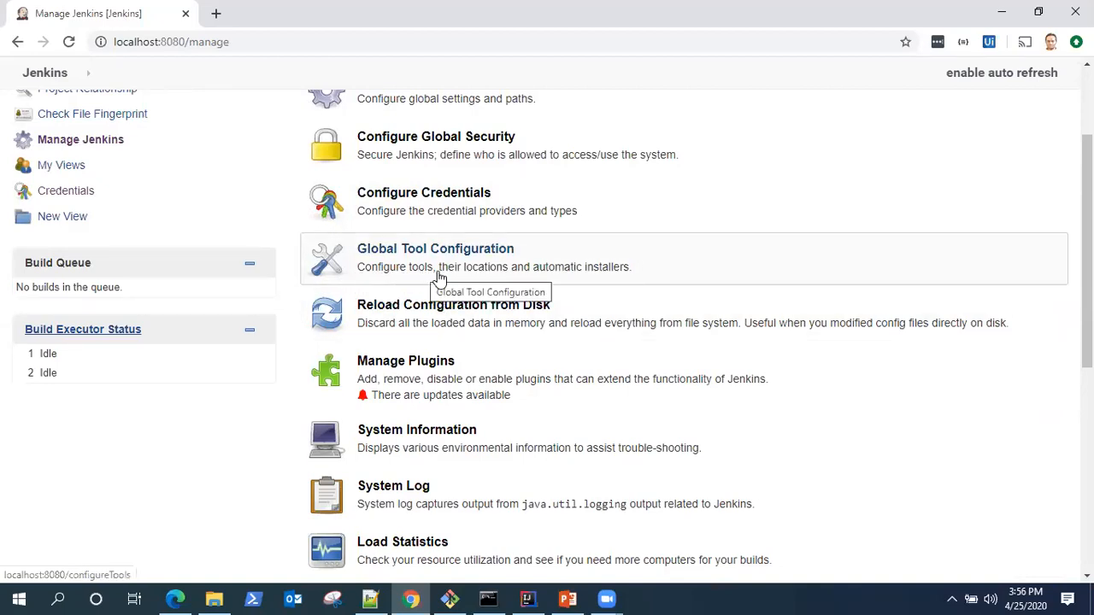
{"action": "mouse_move", "coordinate": [589, 274]}
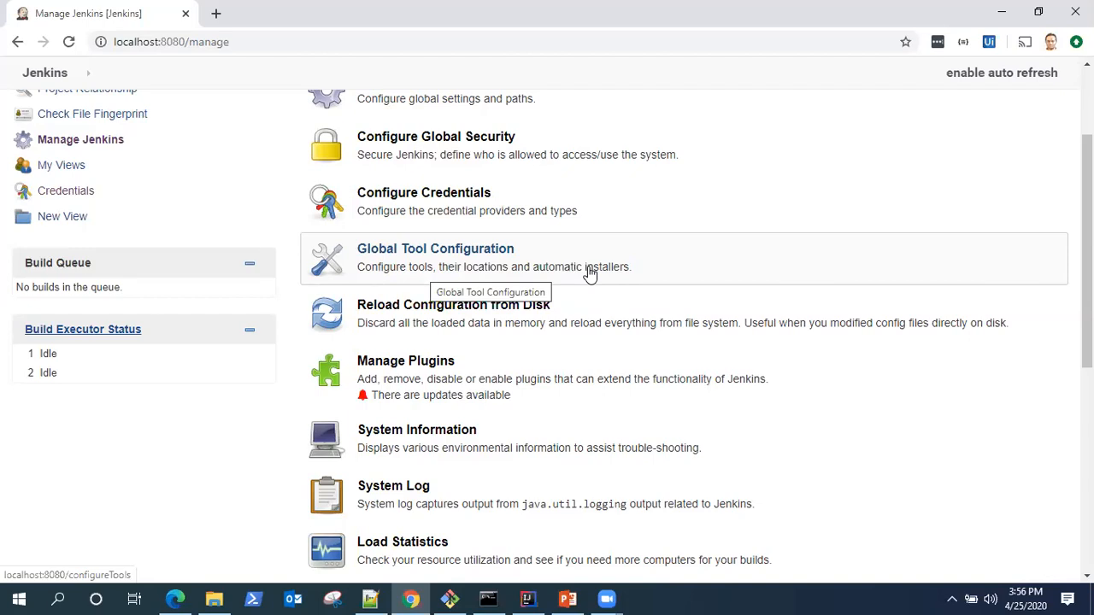
{"action": "mouse_move", "coordinate": [479, 253]}
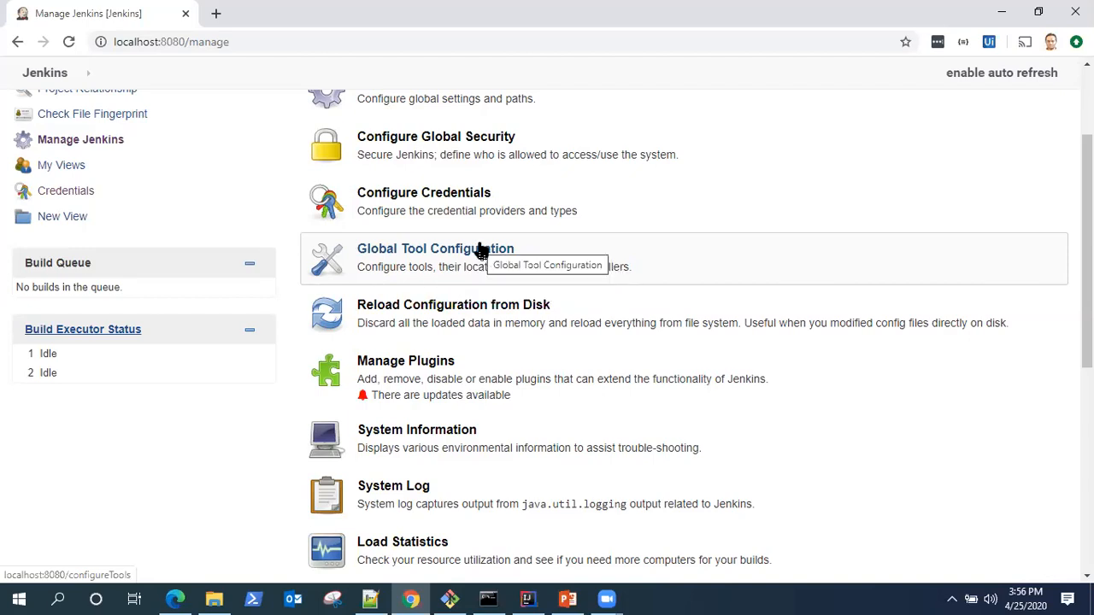
{"action": "left_click", "coordinate": [434, 250]}
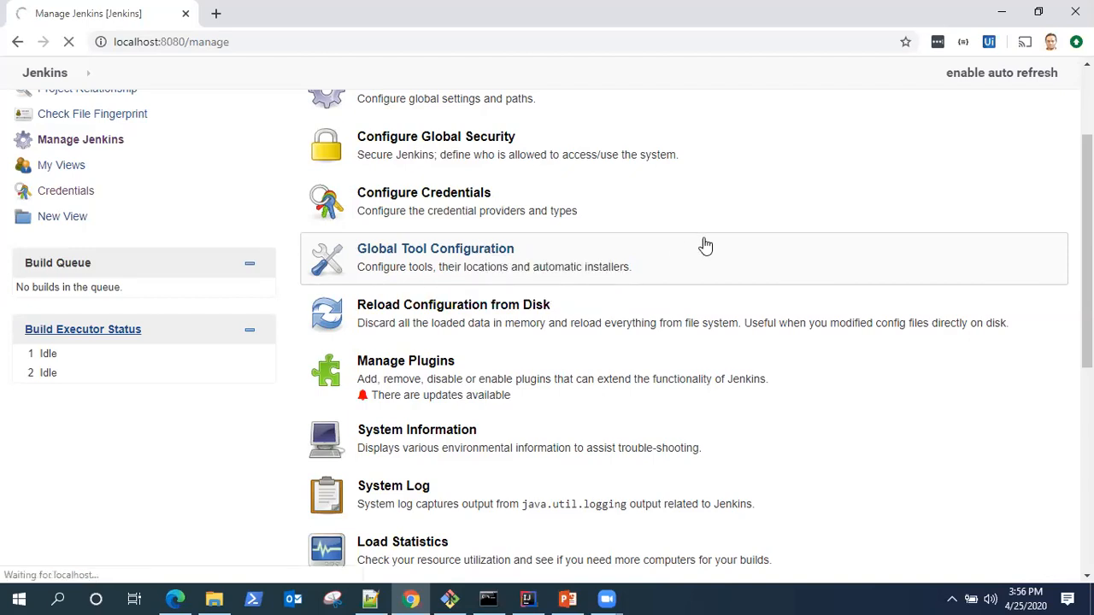
{"action": "left_click", "coordinate": [435, 249]}
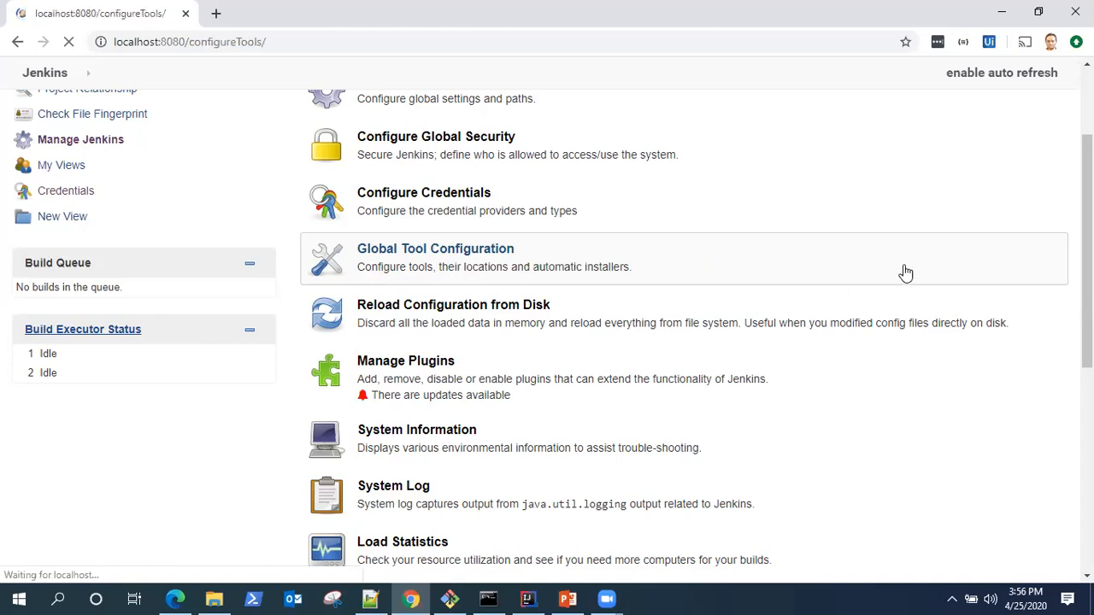
{"action": "left_click", "coordinate": [434, 250]}
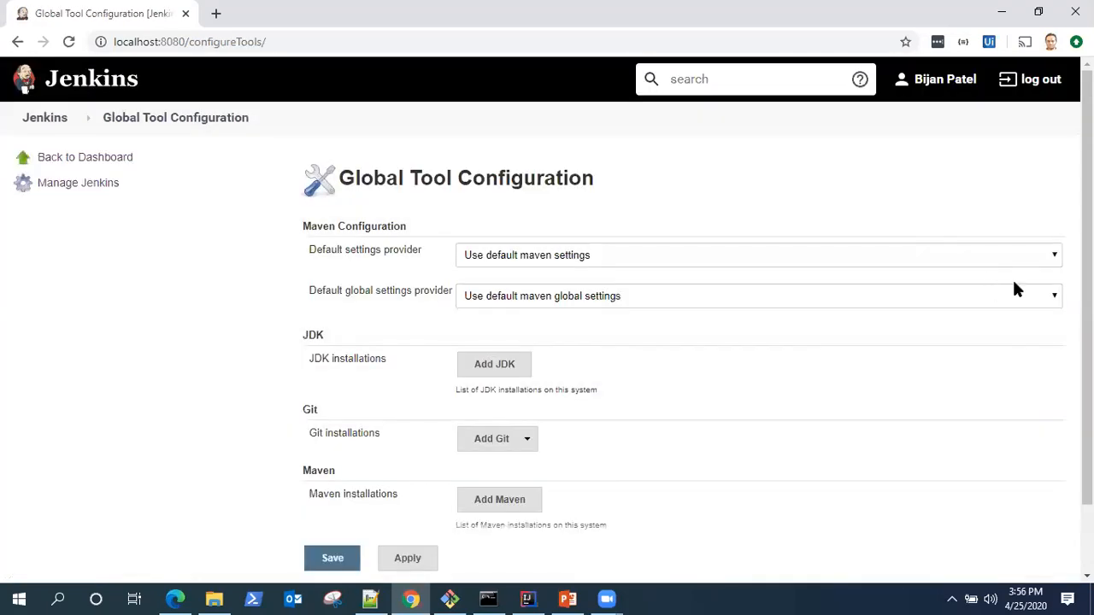
{"action": "scroll", "scroll_direction": "down", "scroll_amount": 3}
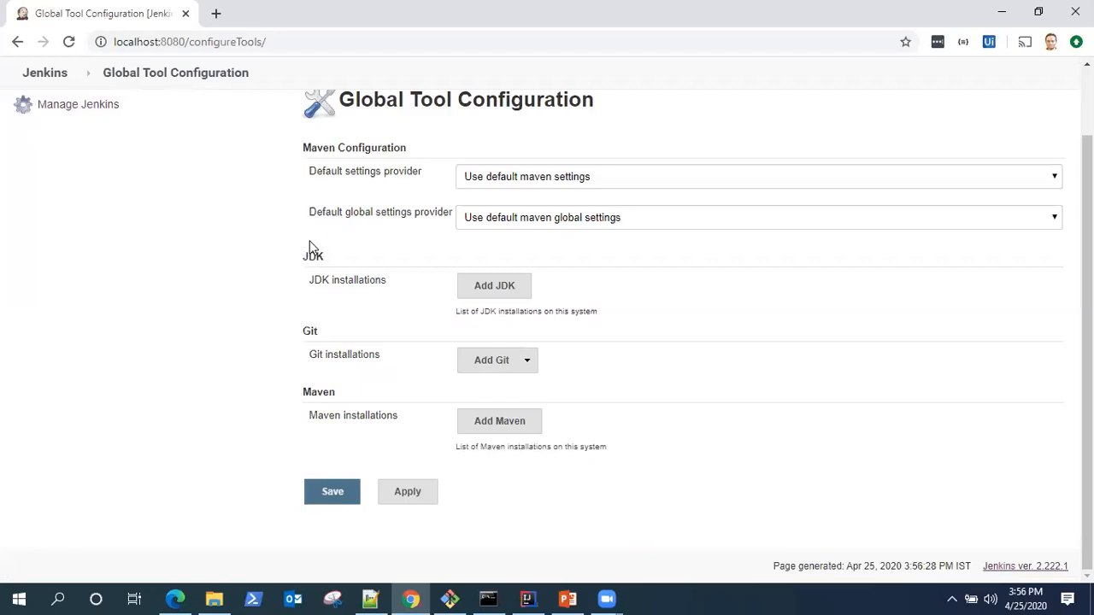
{"action": "mouse_move", "coordinate": [504, 369]}
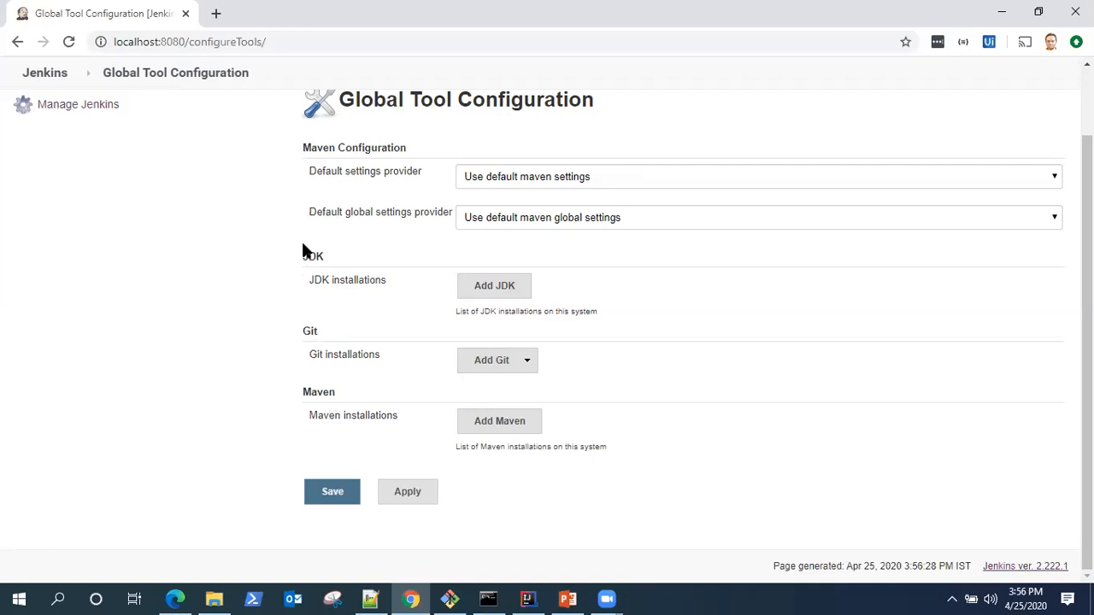
{"action": "mouse_move", "coordinate": [338, 410]}
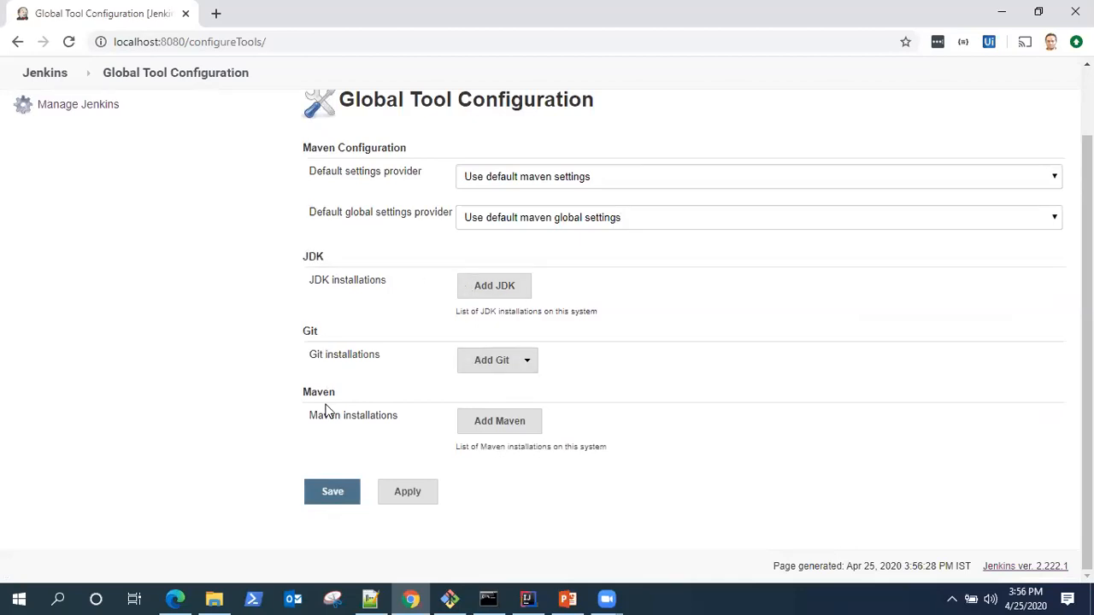
{"action": "mouse_move", "coordinate": [755, 366]}
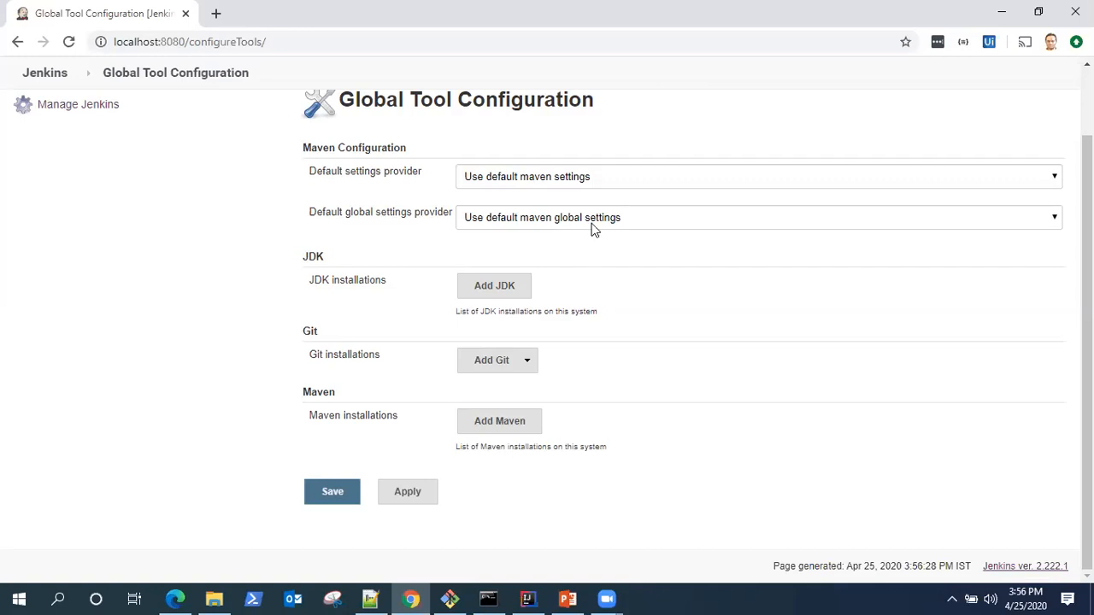
{"action": "mouse_move", "coordinate": [492, 286]}
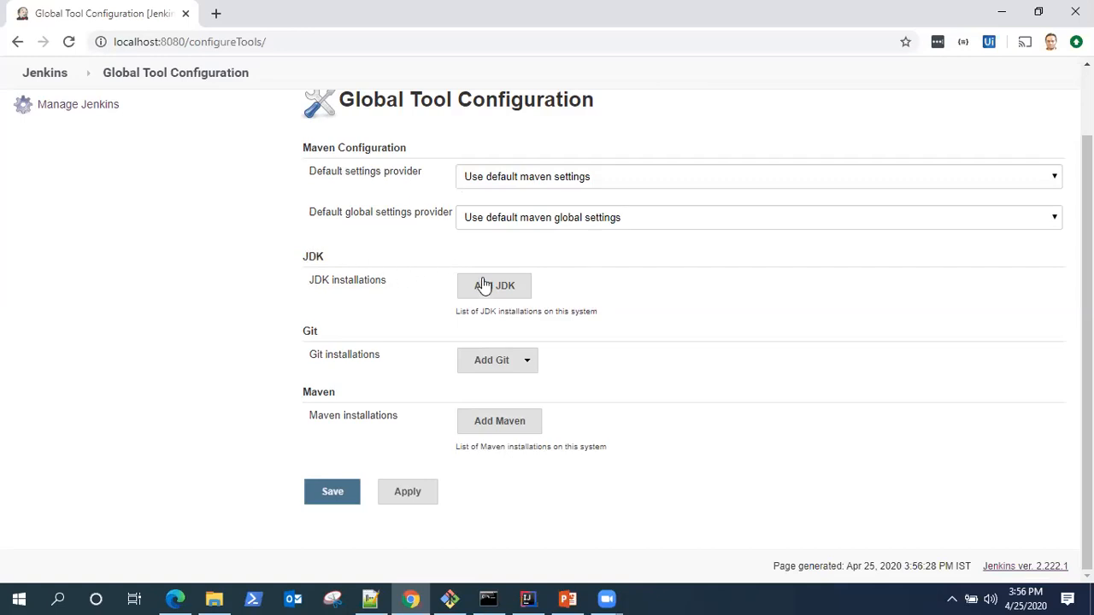
Add a JDK installation with Install automatically turned off, exposing empty Name and JAVA_HOME fields
{"action": "left_click", "coordinate": [494, 285]}
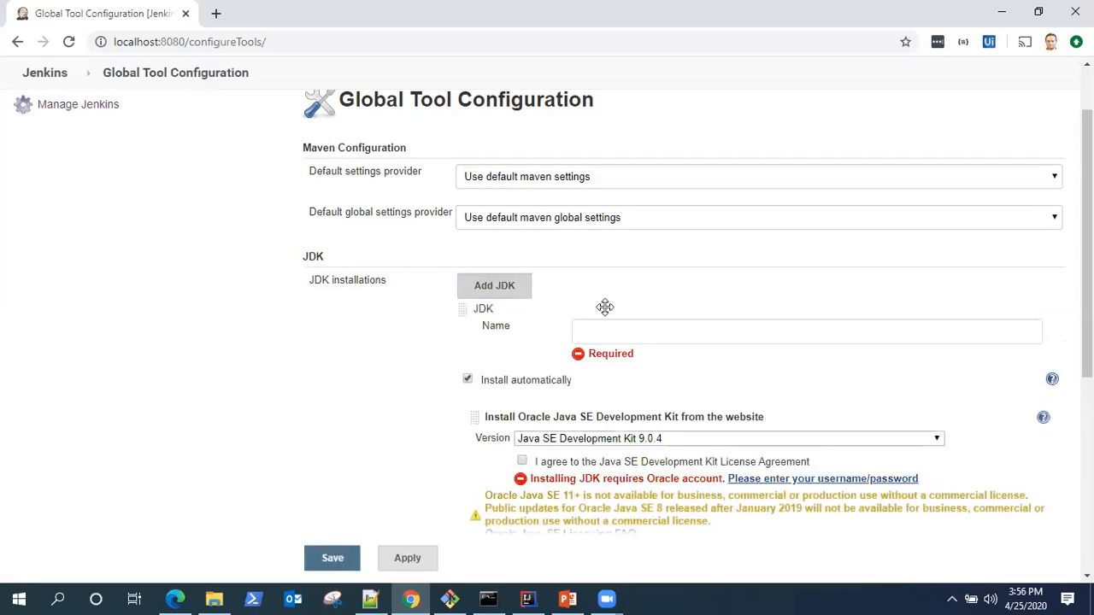
{"action": "scroll", "scroll_direction": "down", "scroll_amount": 3}
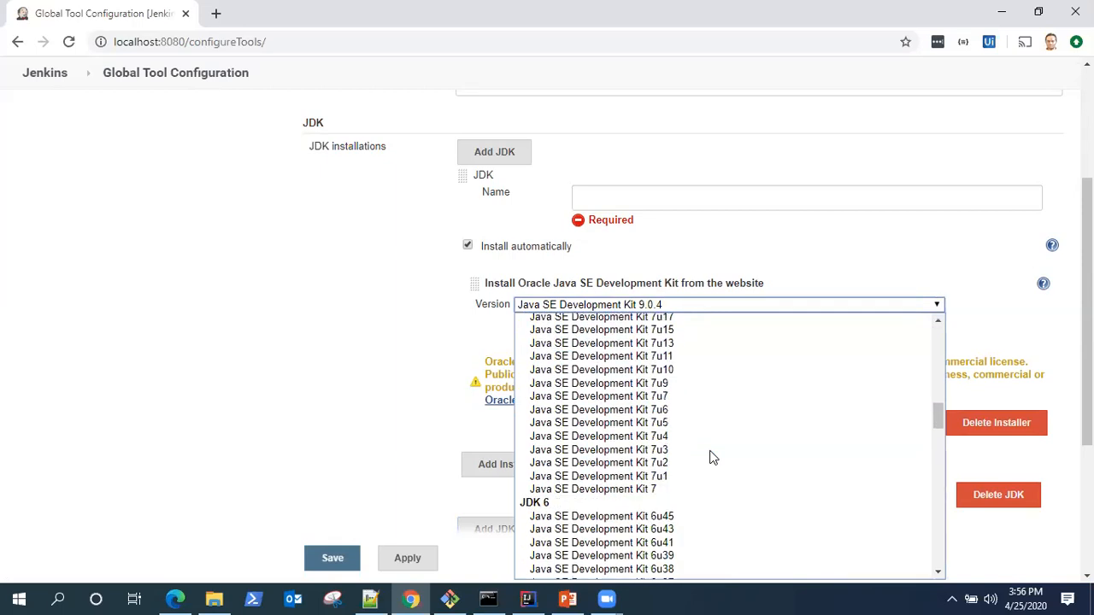
{"action": "scroll", "scroll_direction": "up", "scroll_amount": 3}
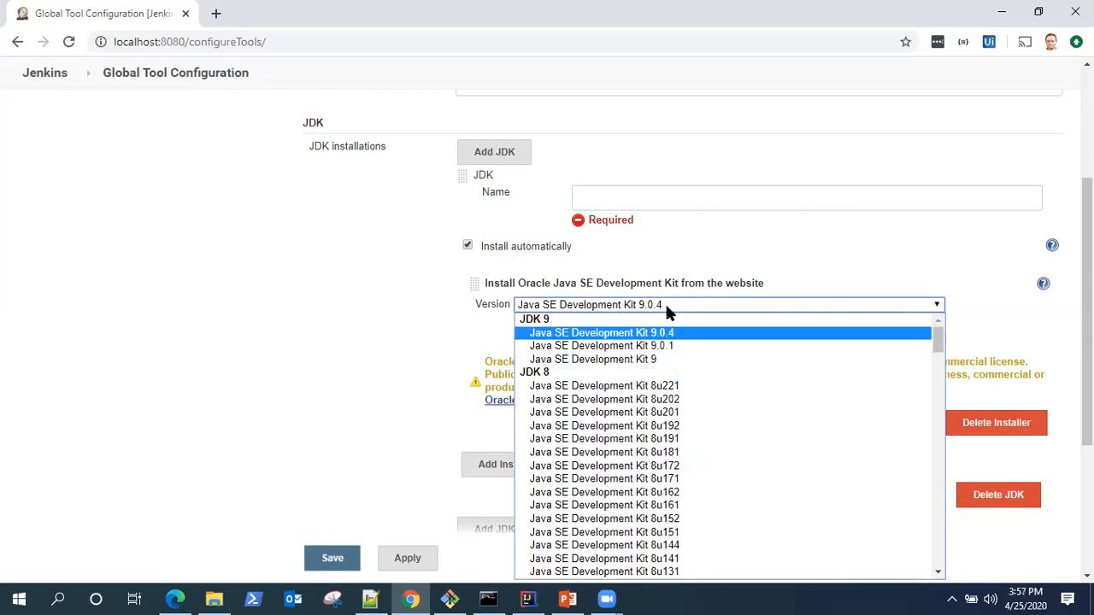
{"action": "left_click", "coordinate": [601, 331]}
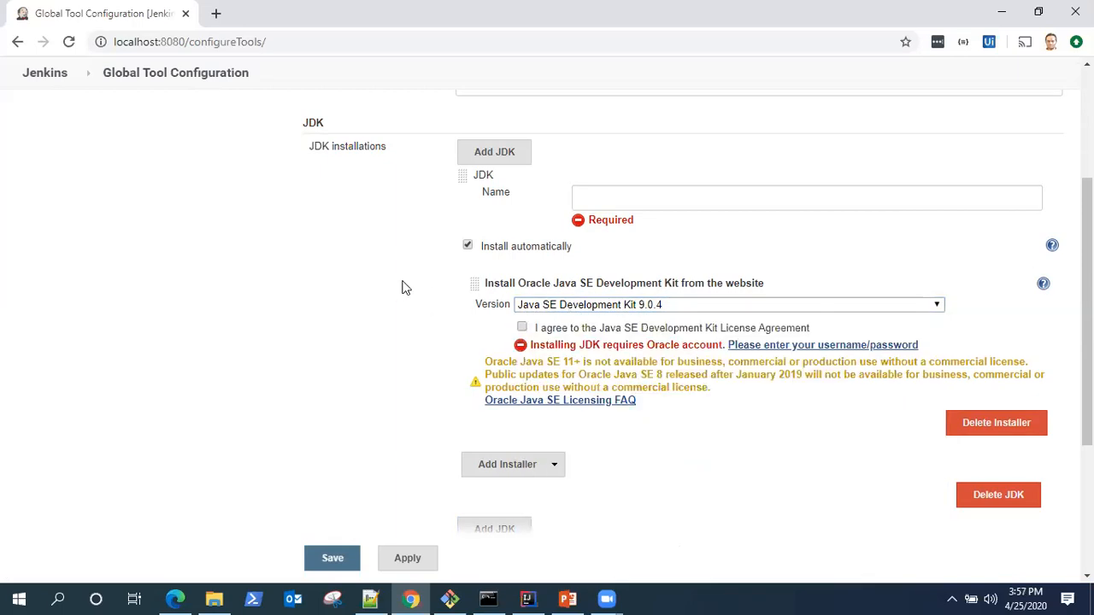
{"action": "left_click", "coordinate": [468, 246]}
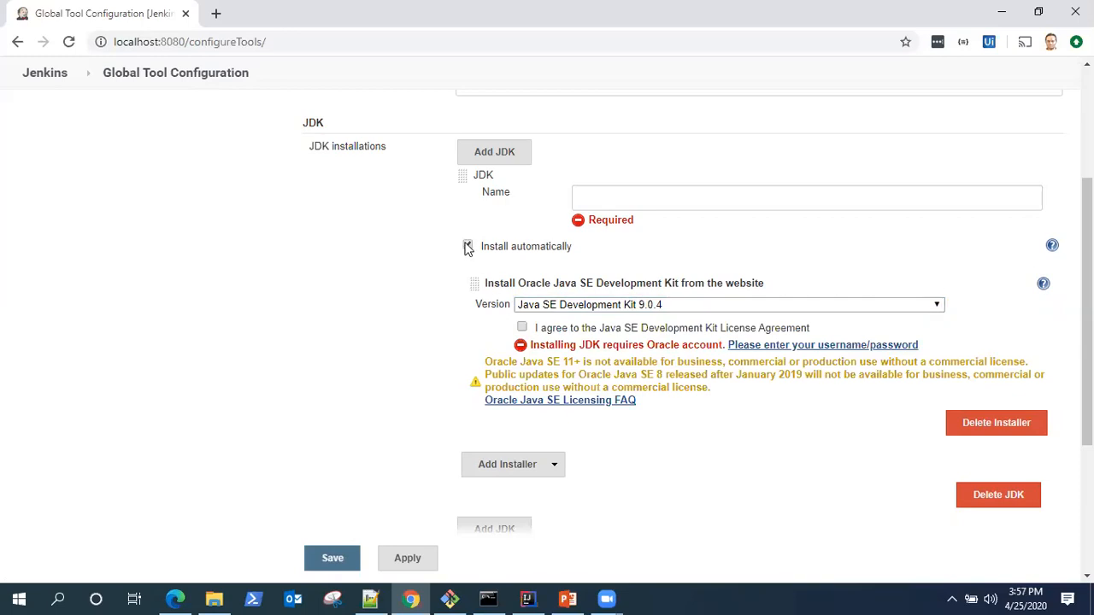
{"action": "left_click", "coordinate": [468, 246]}
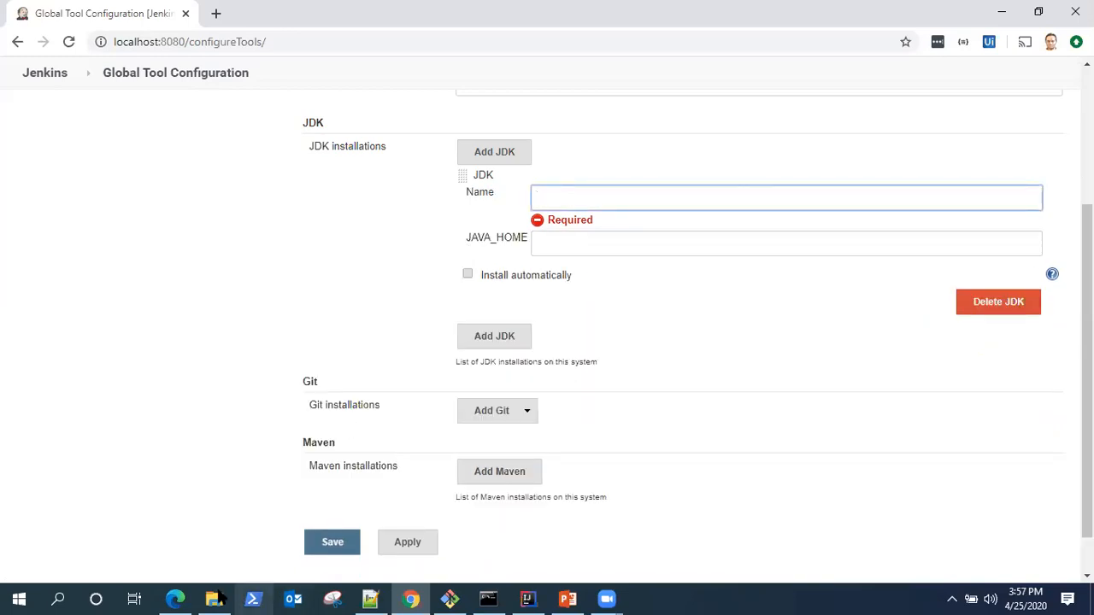
{"action": "left_click", "coordinate": [213, 598]}
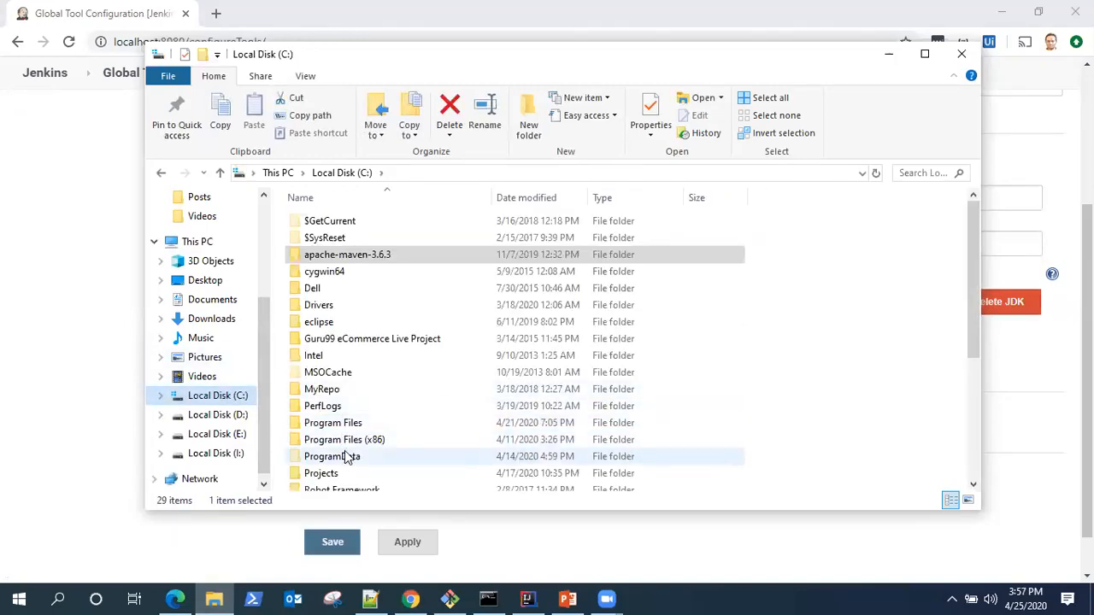
Browse to C:\Program Files\Java\jdk1.8.0 in File Explorer and take its path for JAVA_HOME
{"action": "double_click", "coordinate": [331, 422]}
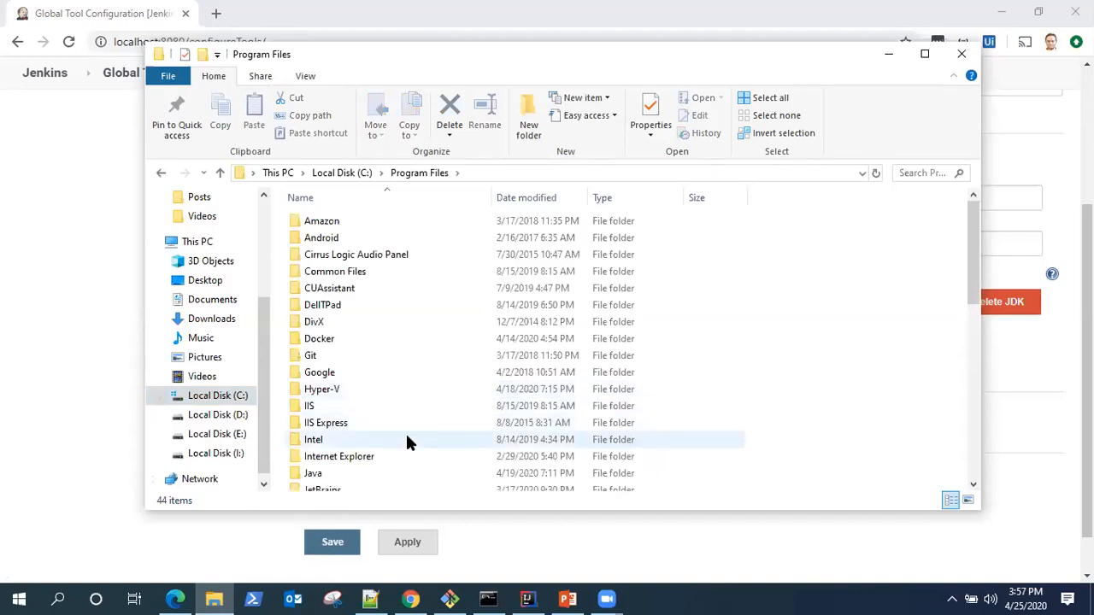
{"action": "double_click", "coordinate": [312, 472]}
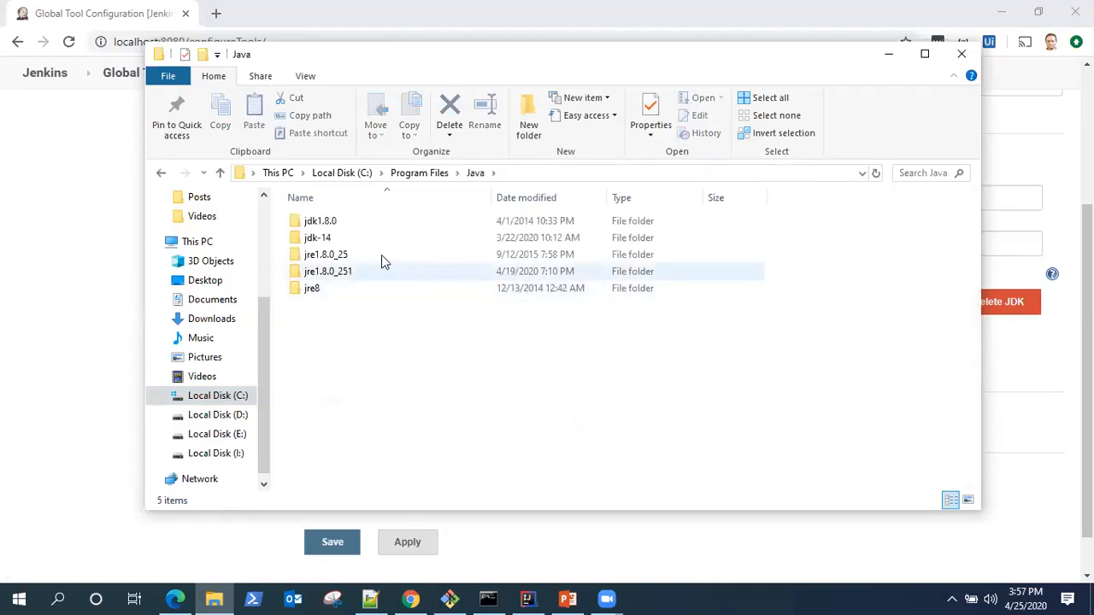
{"action": "double_click", "coordinate": [322, 221]}
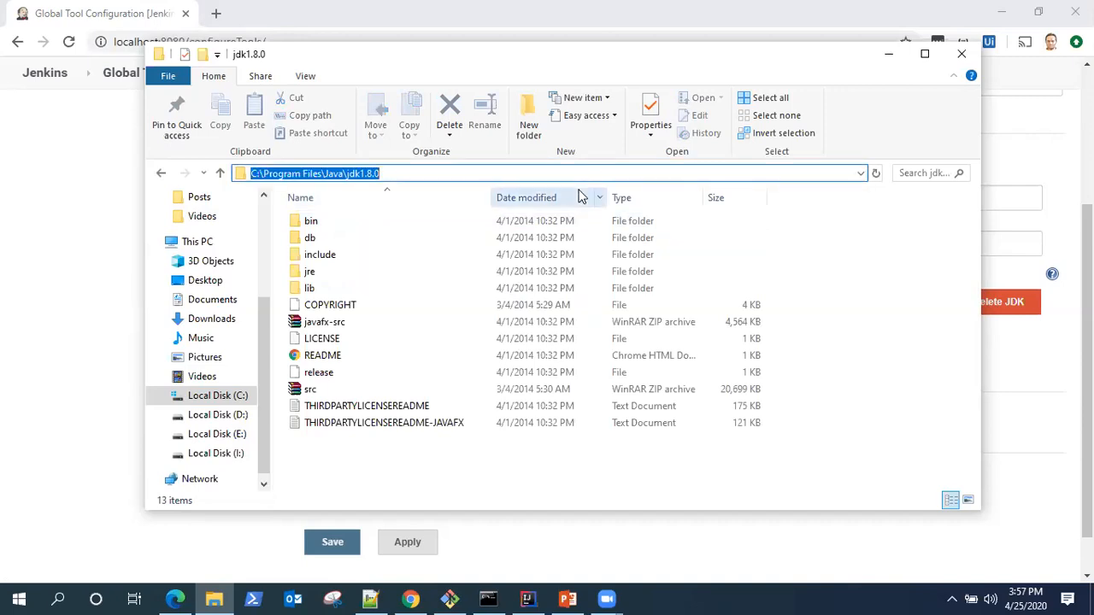
{"action": "left_click", "coordinate": [960, 53]}
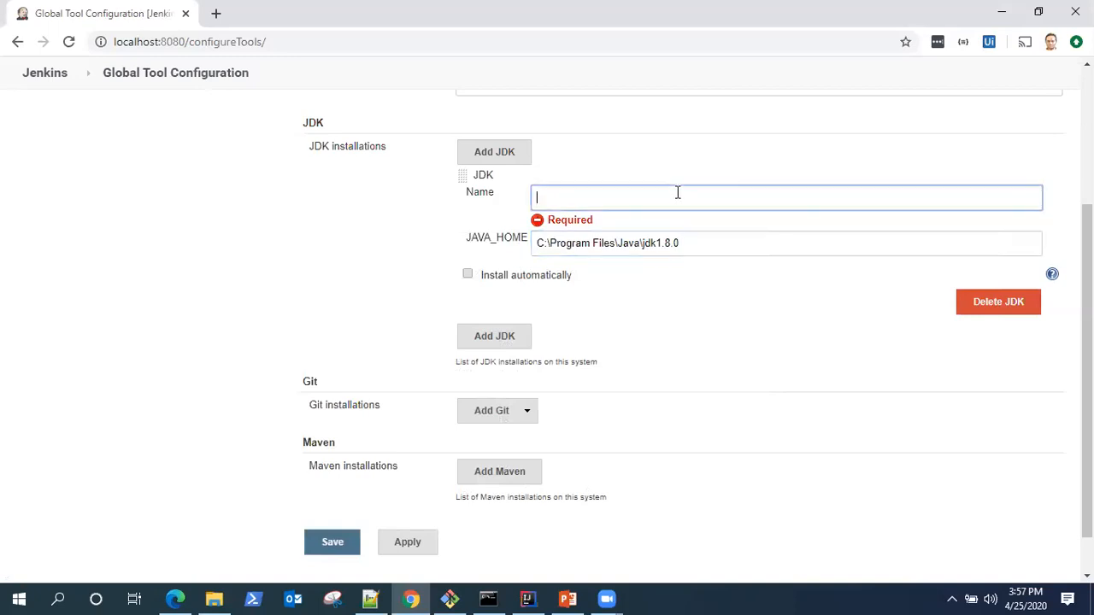
Name the JDK installation Default, keeping JAVA_HOME C:\Program Files\Java\jdk1.8.0
{"action": "type", "text": "Defa"}
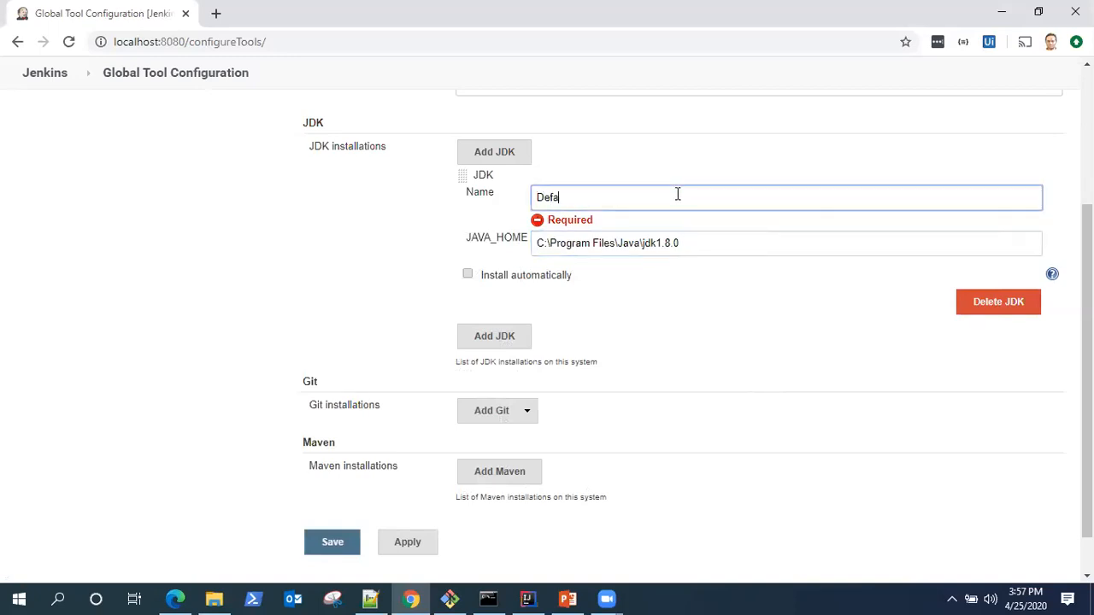
{"action": "type", "text": "ult"}
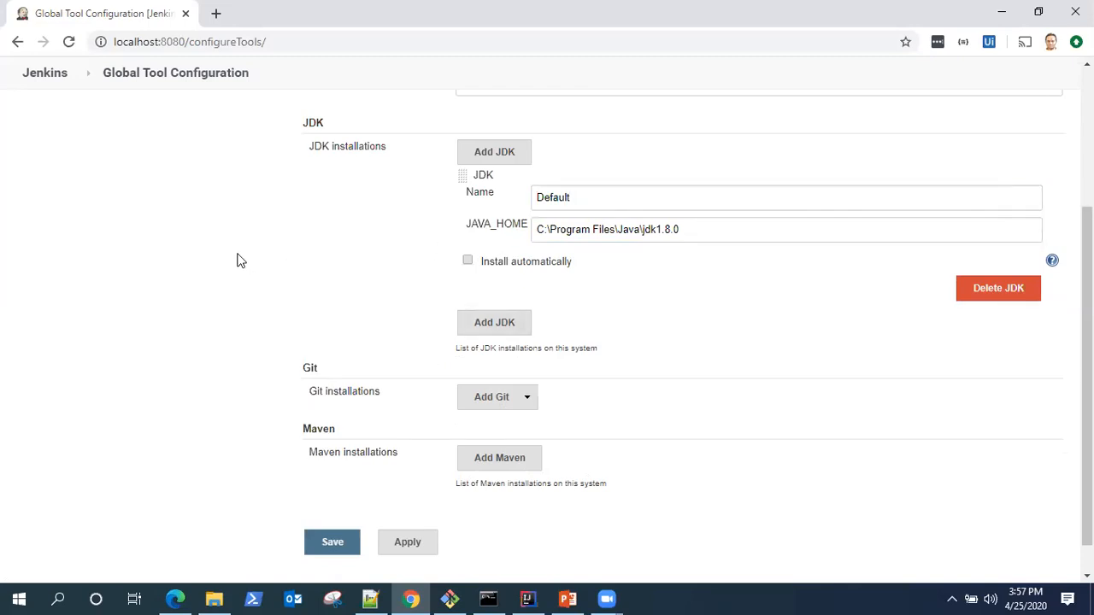
{"action": "mouse_move", "coordinate": [284, 150]}
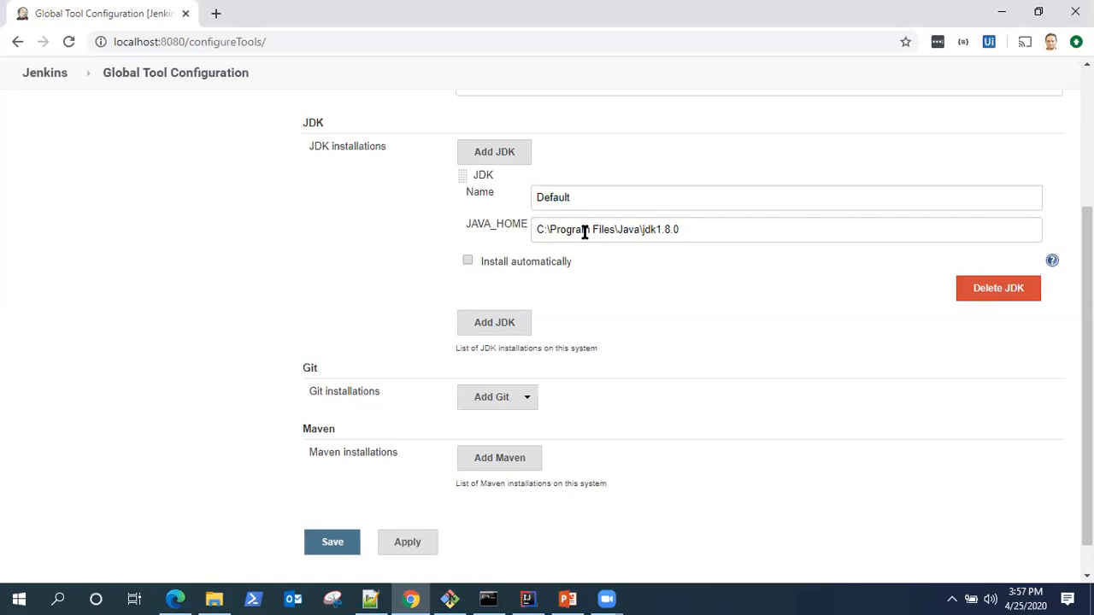
{"action": "mouse_move", "coordinate": [530, 273]}
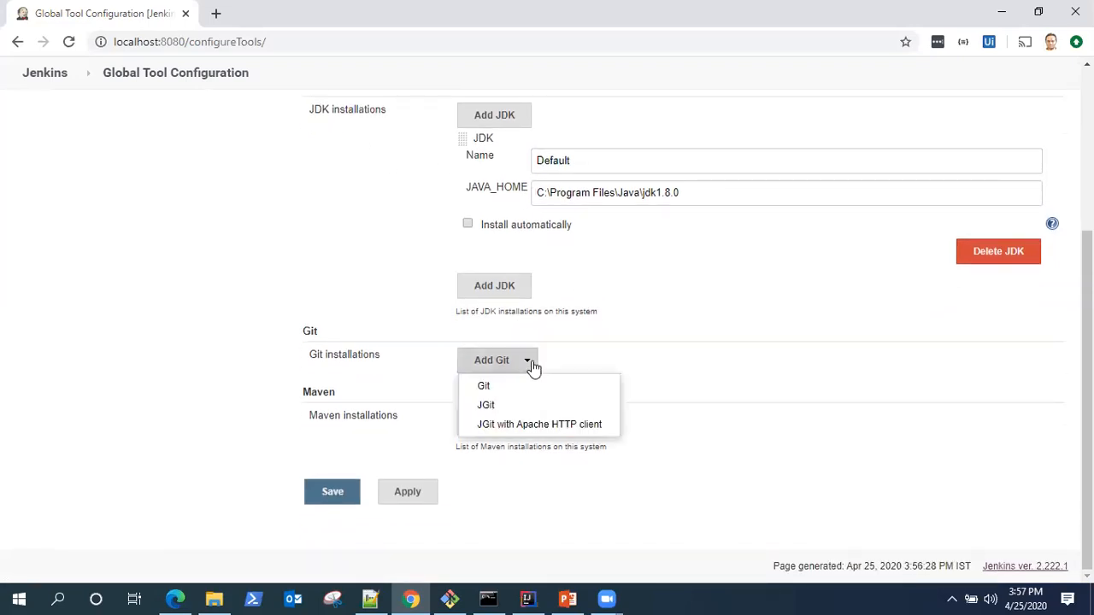
{"action": "mouse_move", "coordinate": [547, 386]}
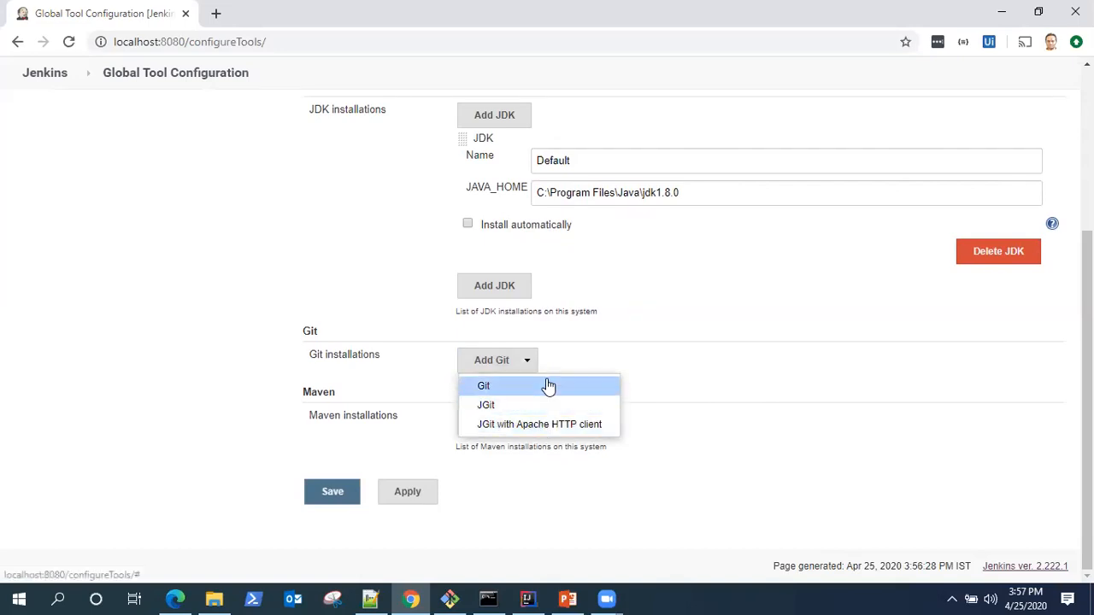
Add a Git installation named Default, its executable path left empty for now
{"action": "left_click", "coordinate": [483, 386]}
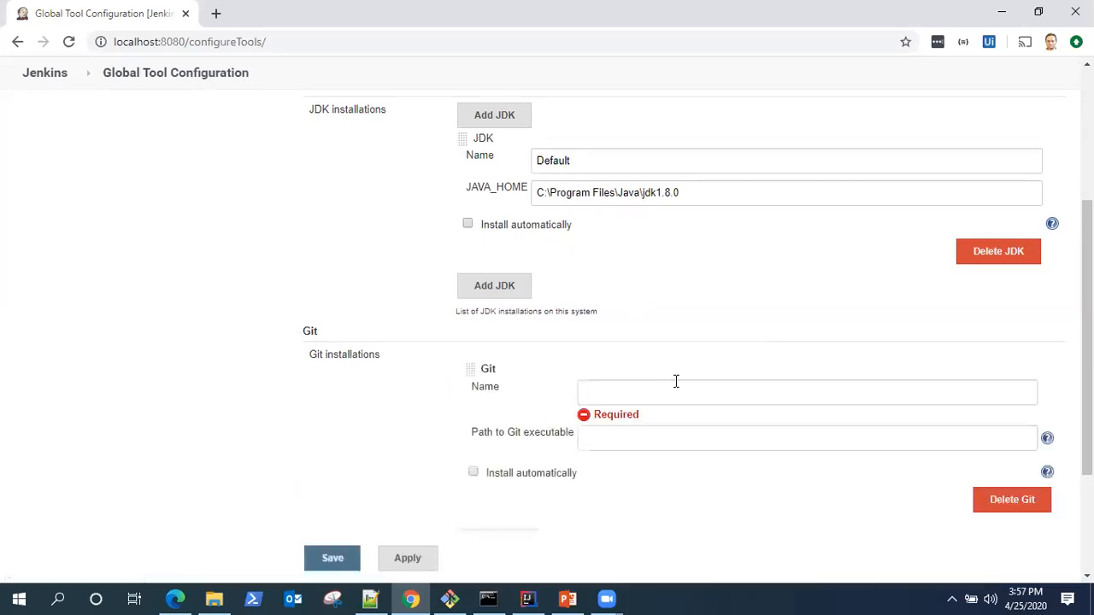
{"action": "left_click", "coordinate": [806, 391]}
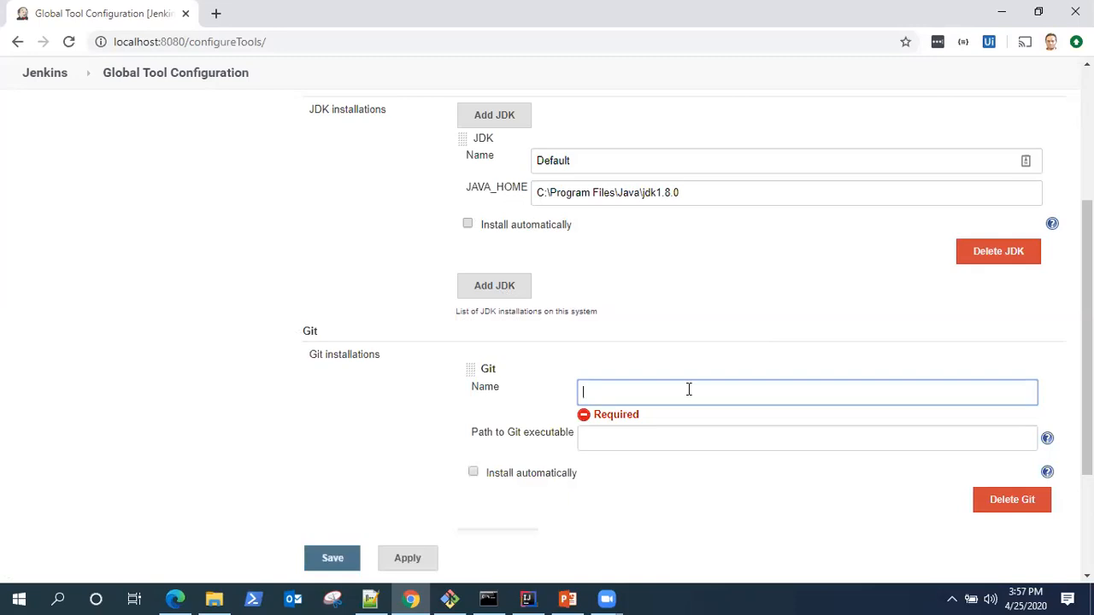
{"action": "type", "text": "Default"}
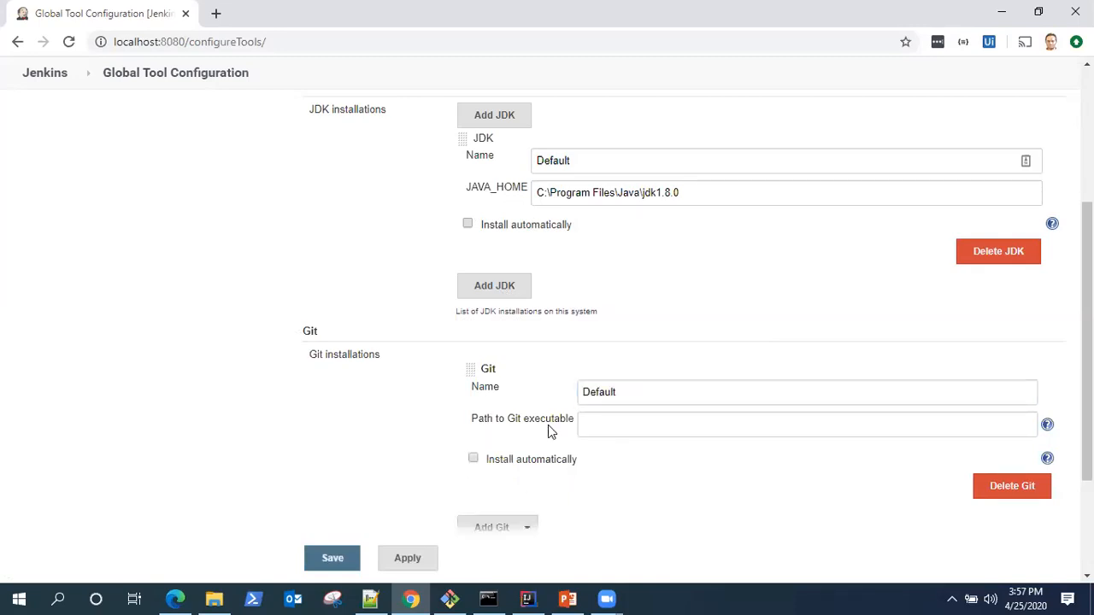
{"action": "scroll", "scroll_direction": "down", "scroll_amount": 3}
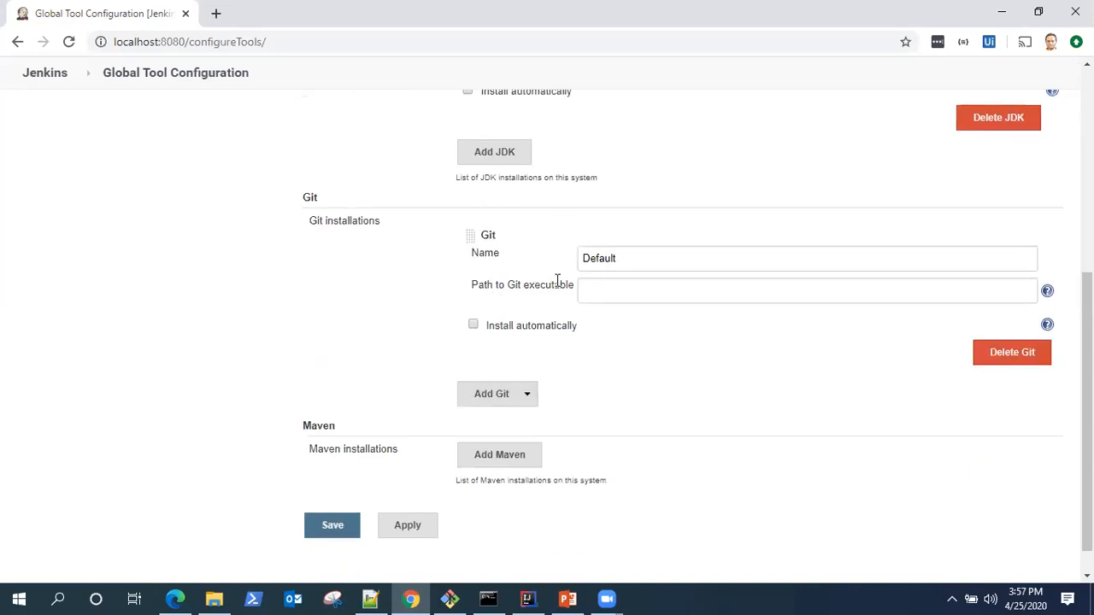
{"action": "left_click", "coordinate": [213, 598]}
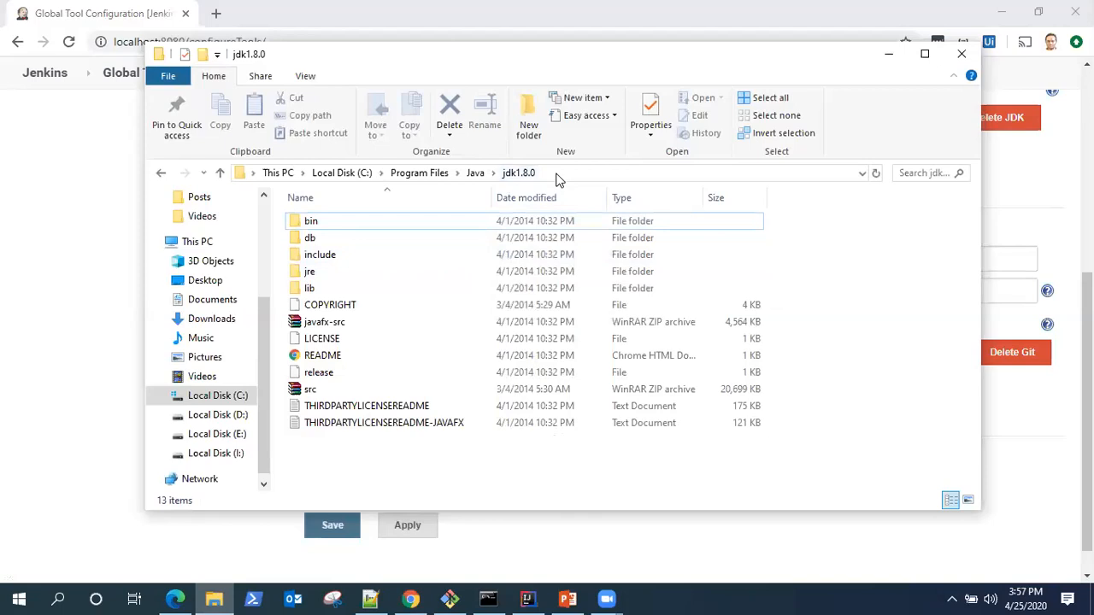
{"action": "mouse_move", "coordinate": [219, 190]}
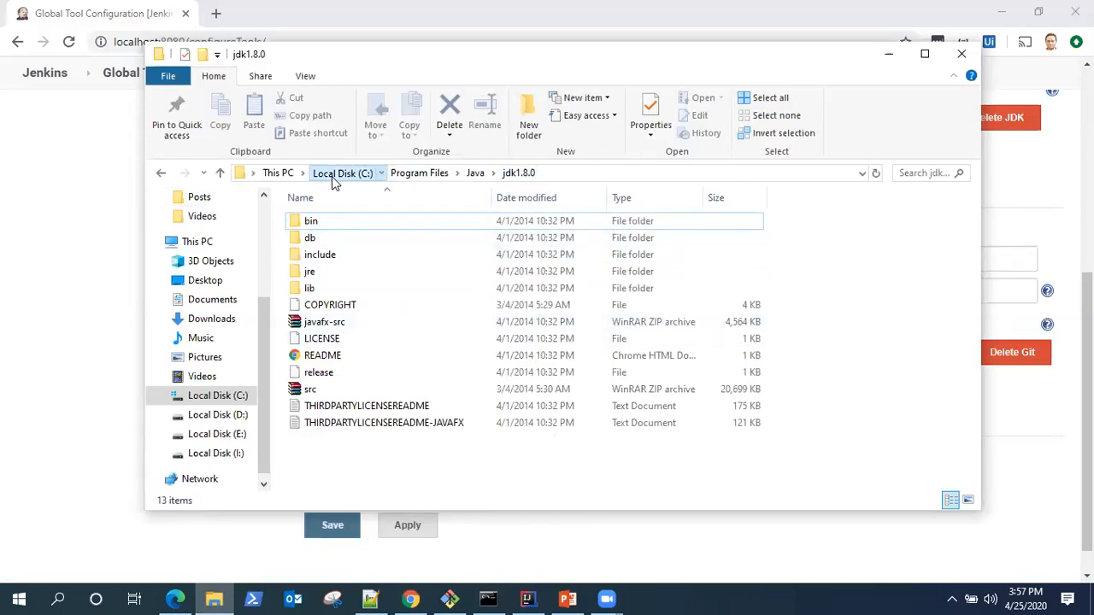
Check Program Files (x86) on the C drive for Git and return to the drive root
{"action": "left_click", "coordinate": [342, 172]}
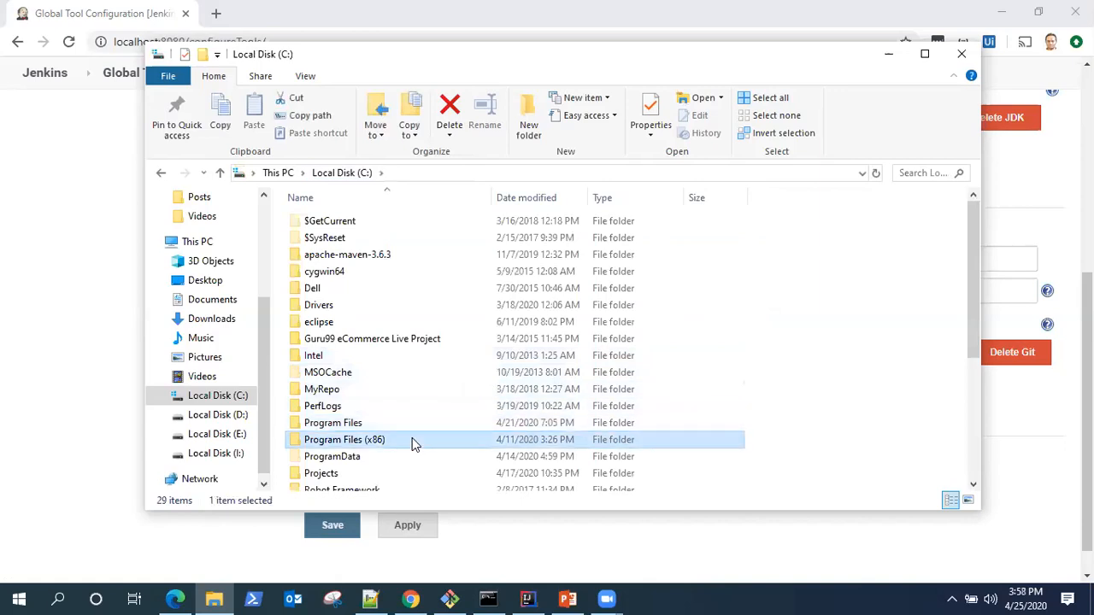
{"action": "double_click", "coordinate": [345, 439]}
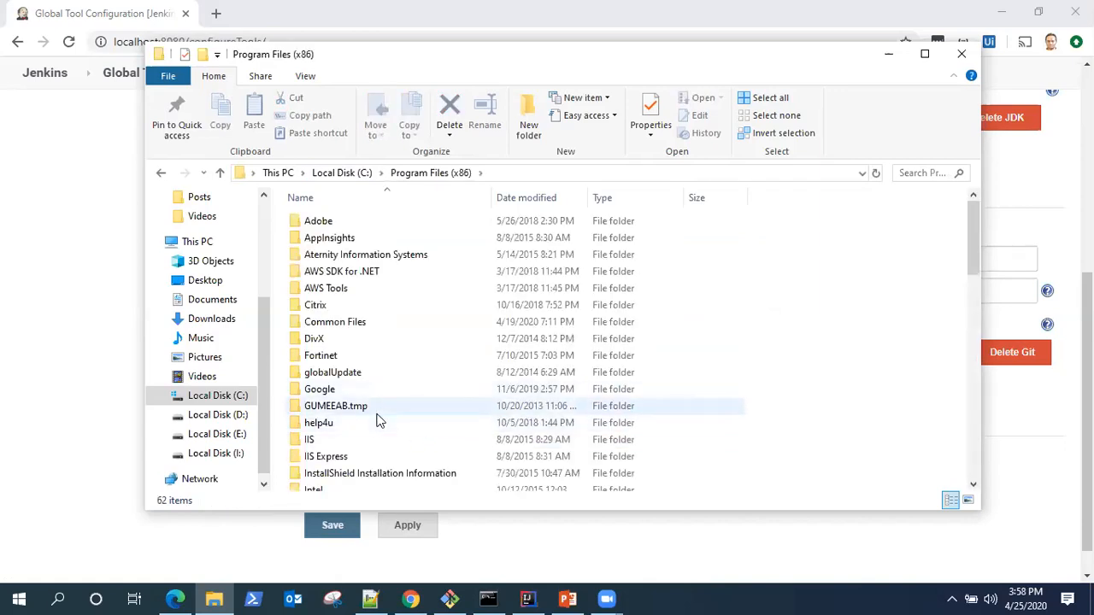
{"action": "scroll", "scroll_direction": "down", "scroll_amount": 3}
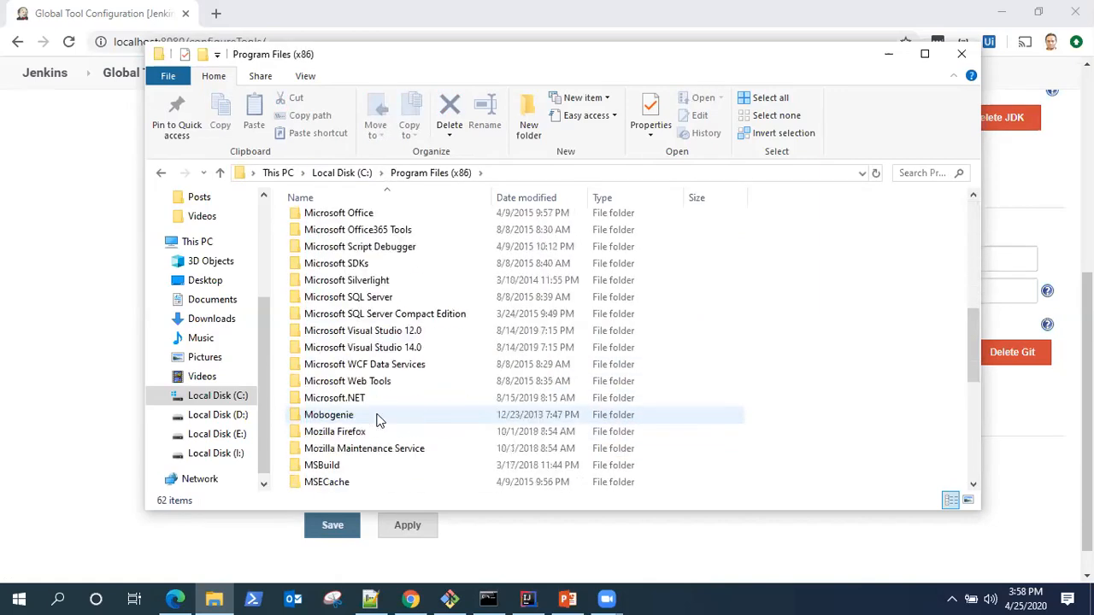
{"action": "scroll", "scroll_direction": "up", "scroll_amount": 3}
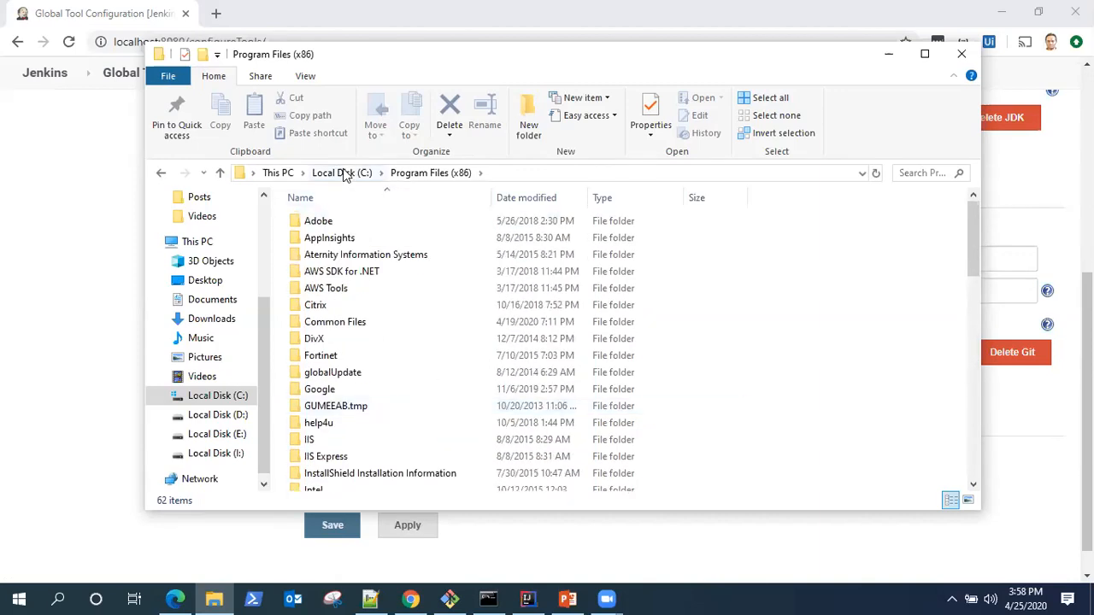
{"action": "left_click", "coordinate": [342, 172]}
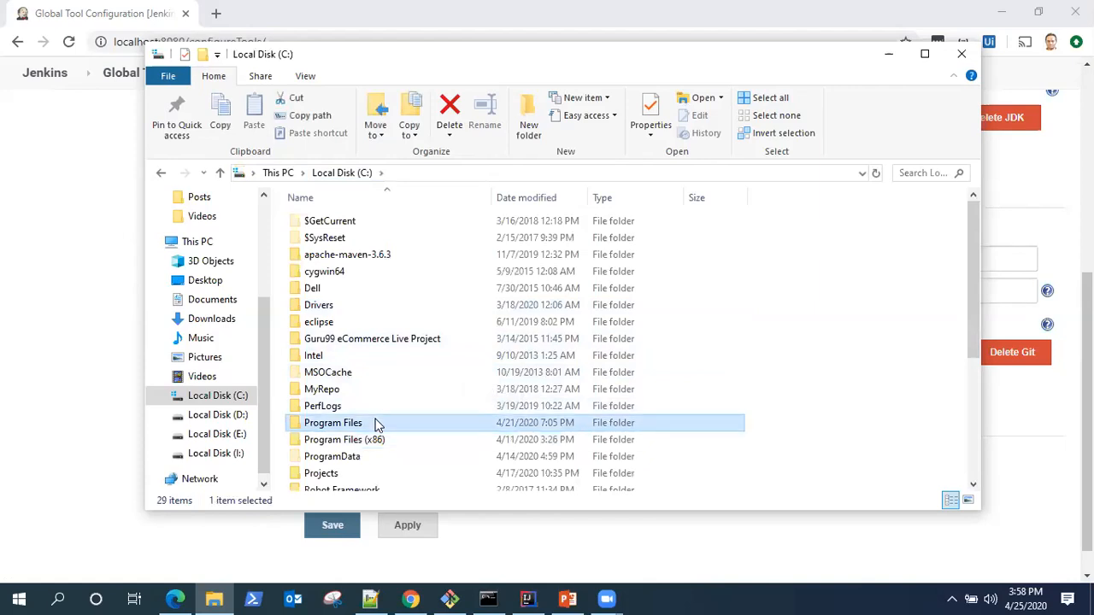
Locate git.exe in C:\Program Files\Git\bin, then return to Jenkins
{"action": "double_click", "coordinate": [331, 422]}
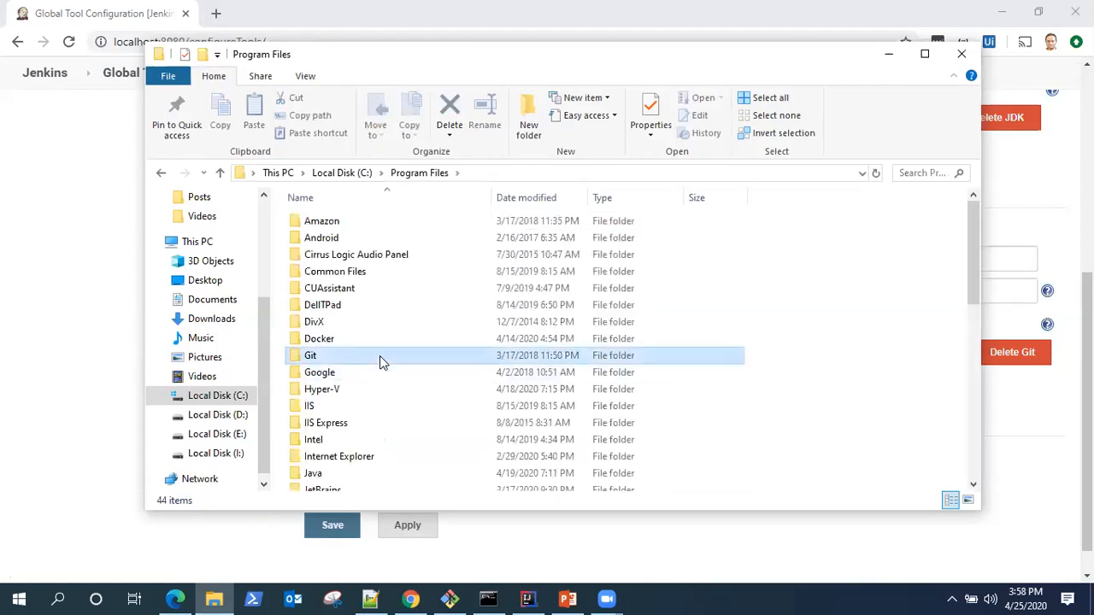
{"action": "double_click", "coordinate": [311, 354]}
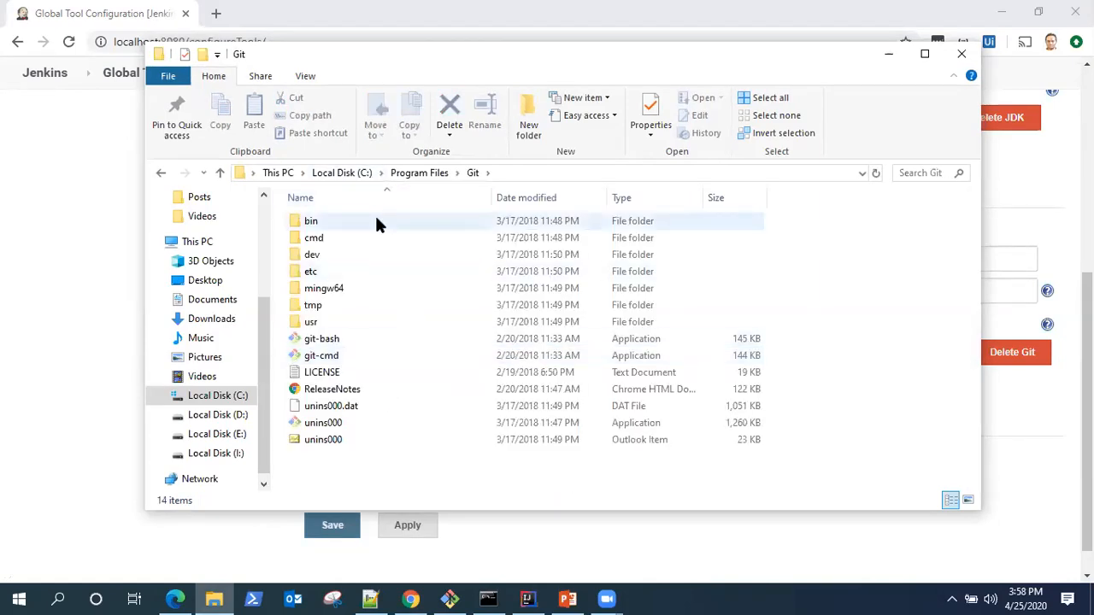
{"action": "double_click", "coordinate": [311, 220]}
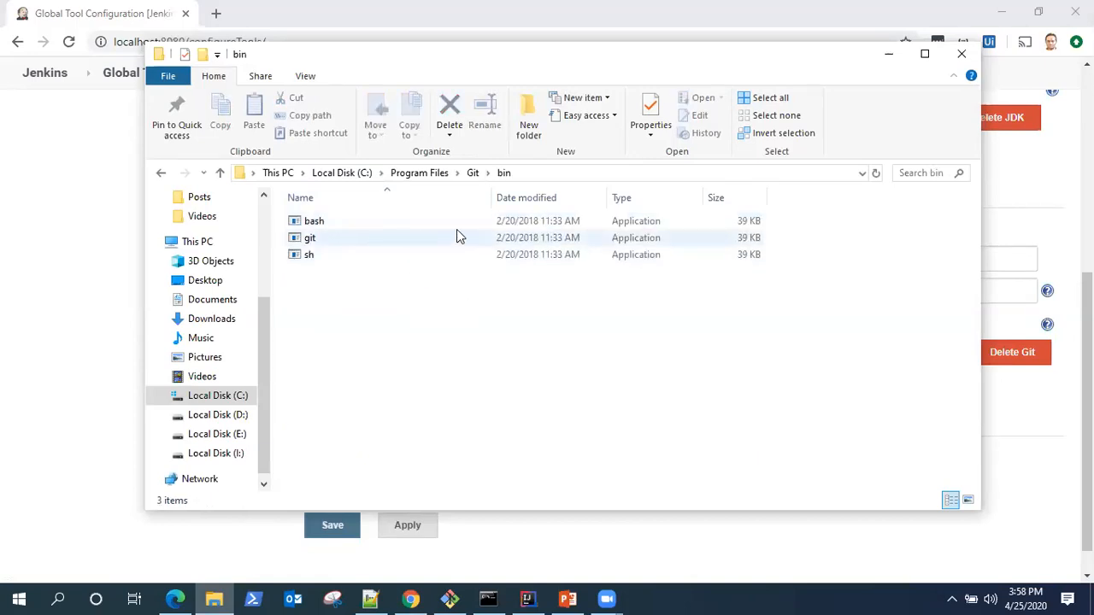
{"action": "left_click", "coordinate": [310, 237]}
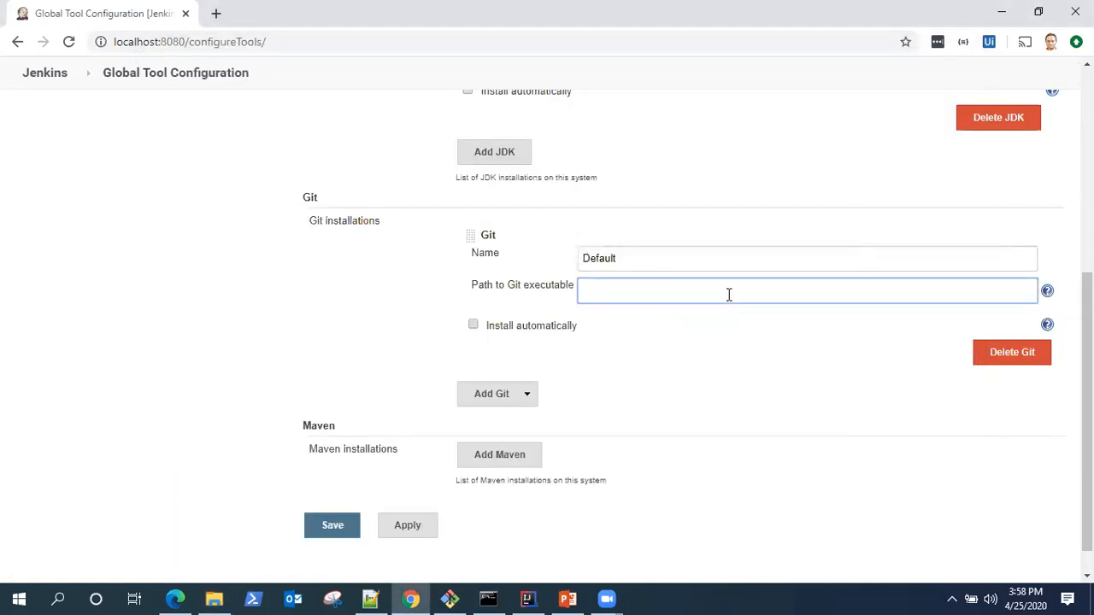
Set the Default Git executable path to C:\Program Files\Git\bin\git.exe
{"action": "type", "text": "C:\\Program Files\\Git\\bin"}
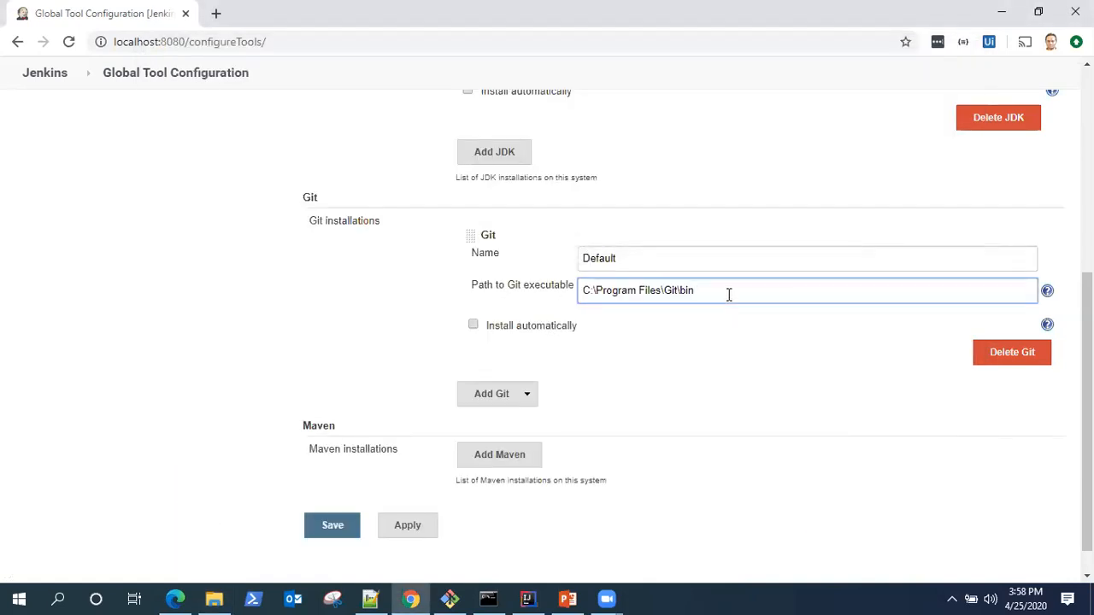
{"action": "type", "text": "\\g"}
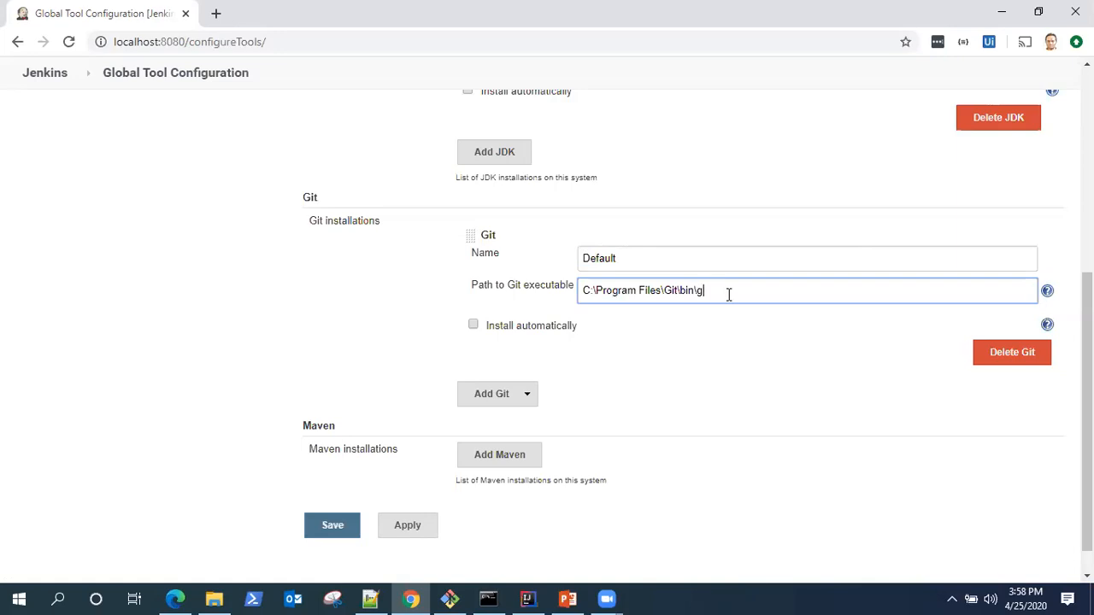
{"action": "type", "text": "it.exe"}
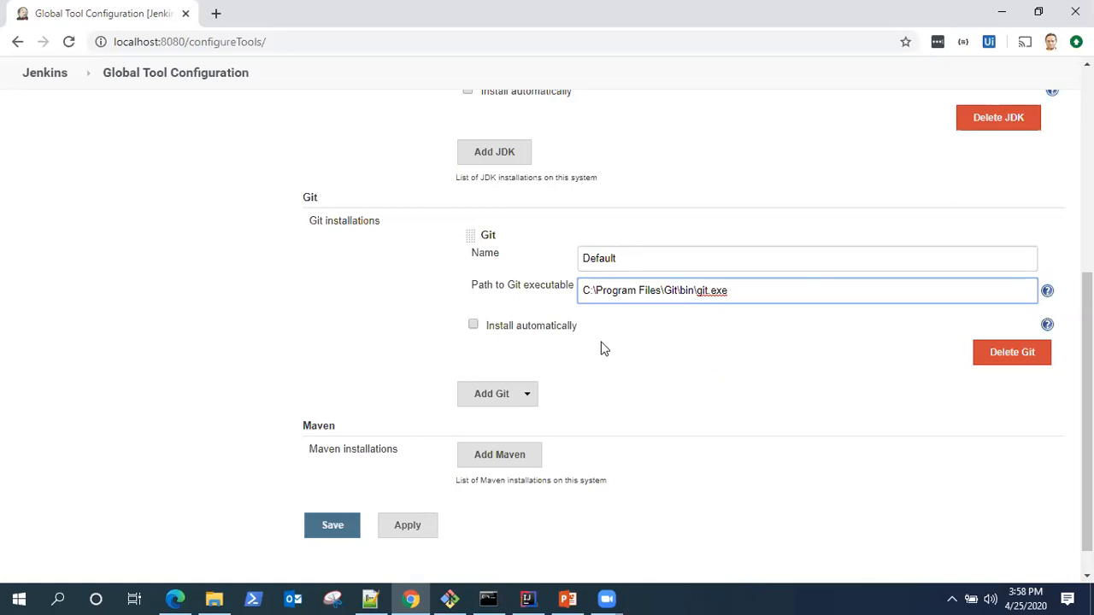
{"action": "scroll", "scroll_direction": "up", "scroll_amount": 3}
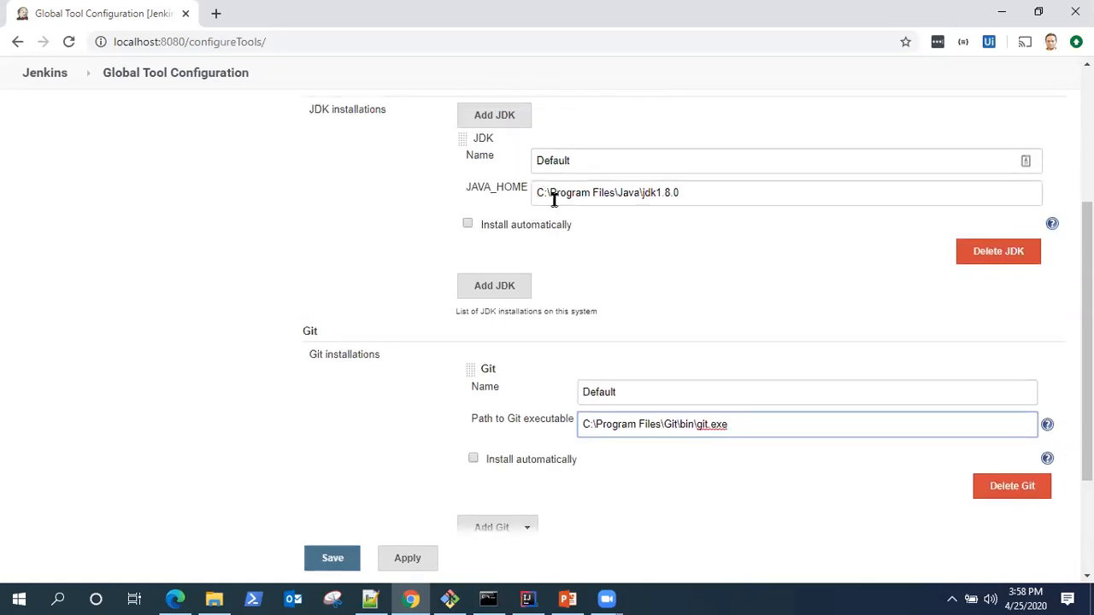
{"action": "scroll", "scroll_direction": "down", "scroll_amount": 3}
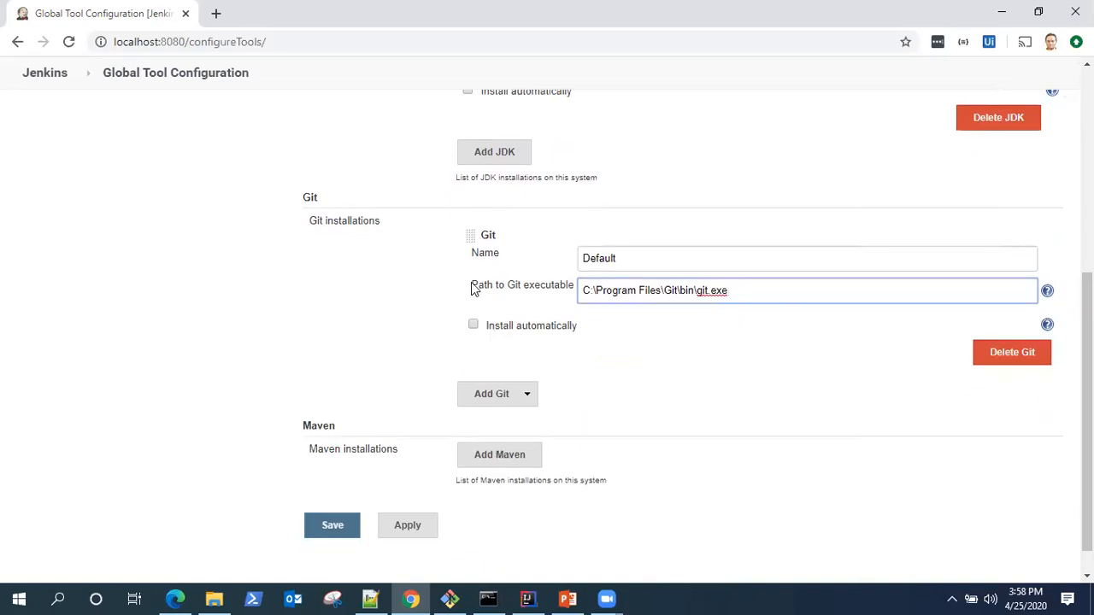
{"action": "mouse_move", "coordinate": [585, 417]}
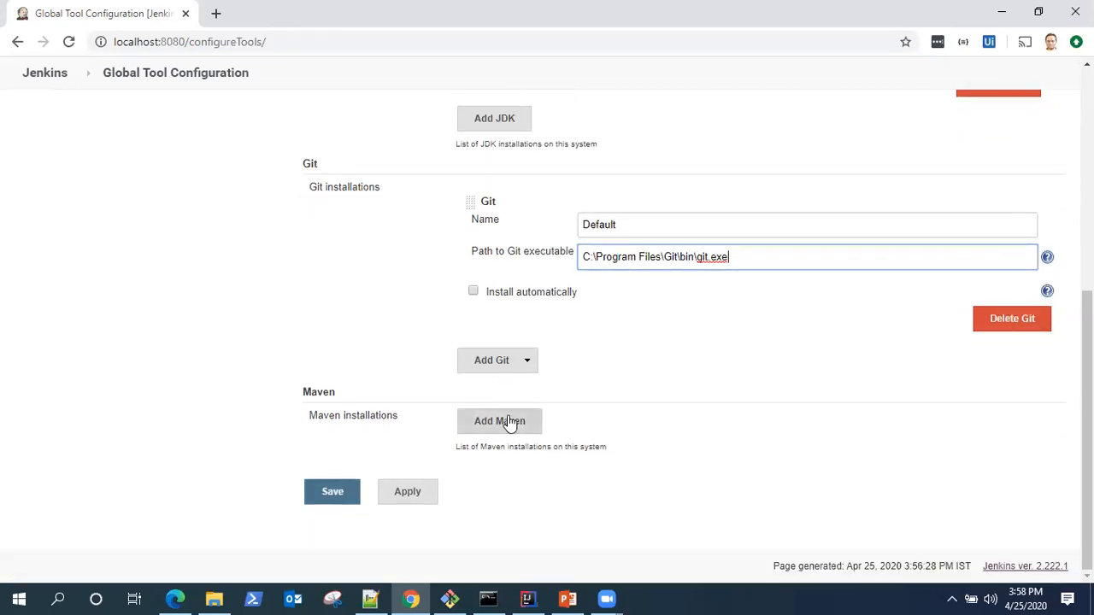
Add a Maven installation named Default with Install automatically off, MAVEN_HOME still empty
{"action": "left_click", "coordinate": [498, 420]}
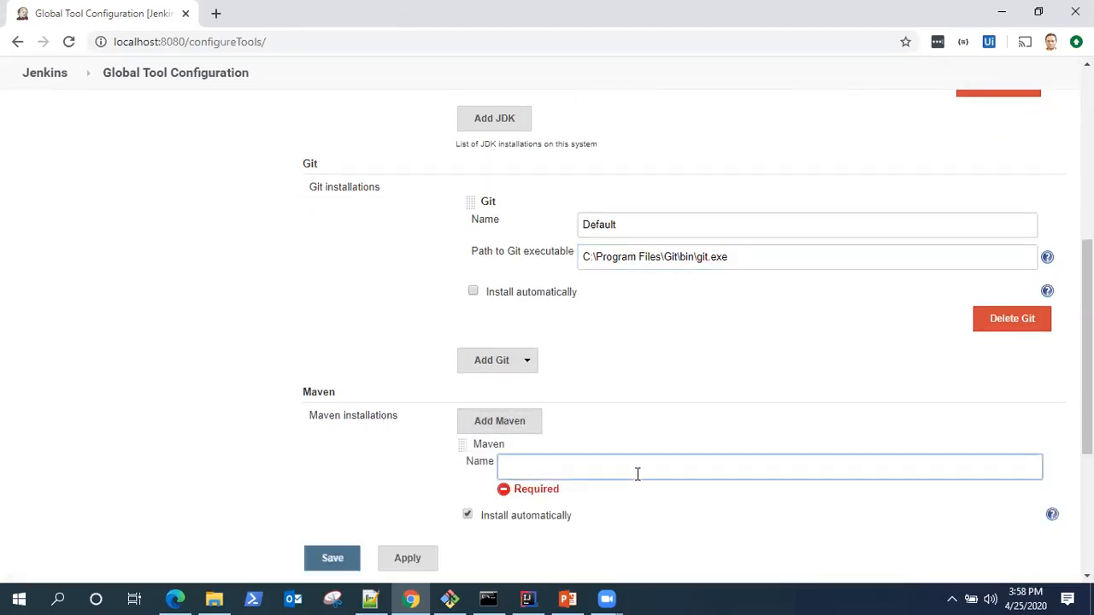
{"action": "type", "text": "Default"}
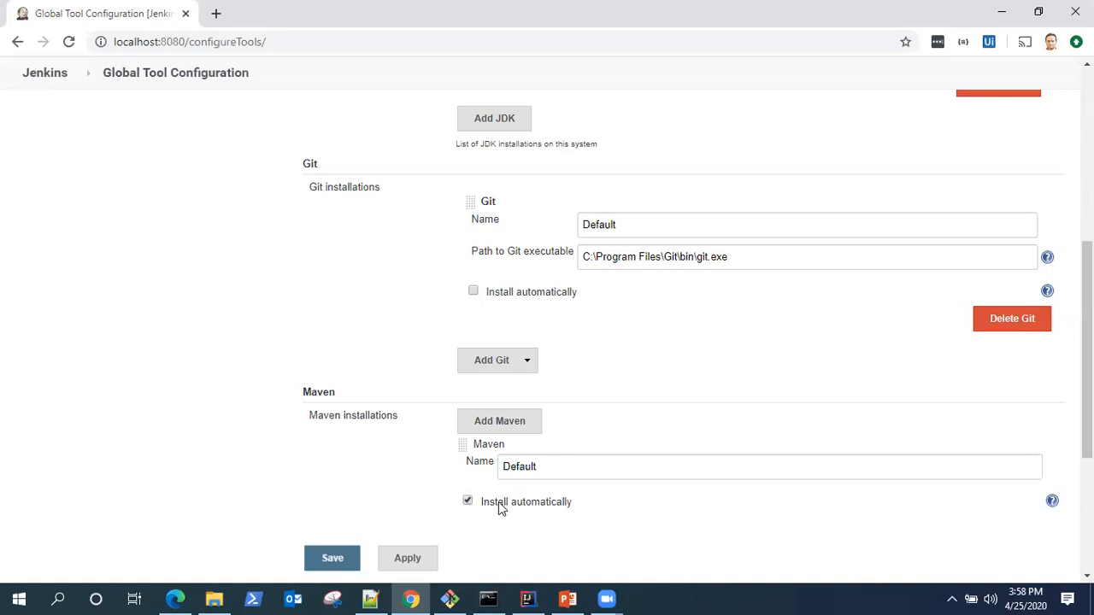
{"action": "mouse_move", "coordinate": [738, 251]}
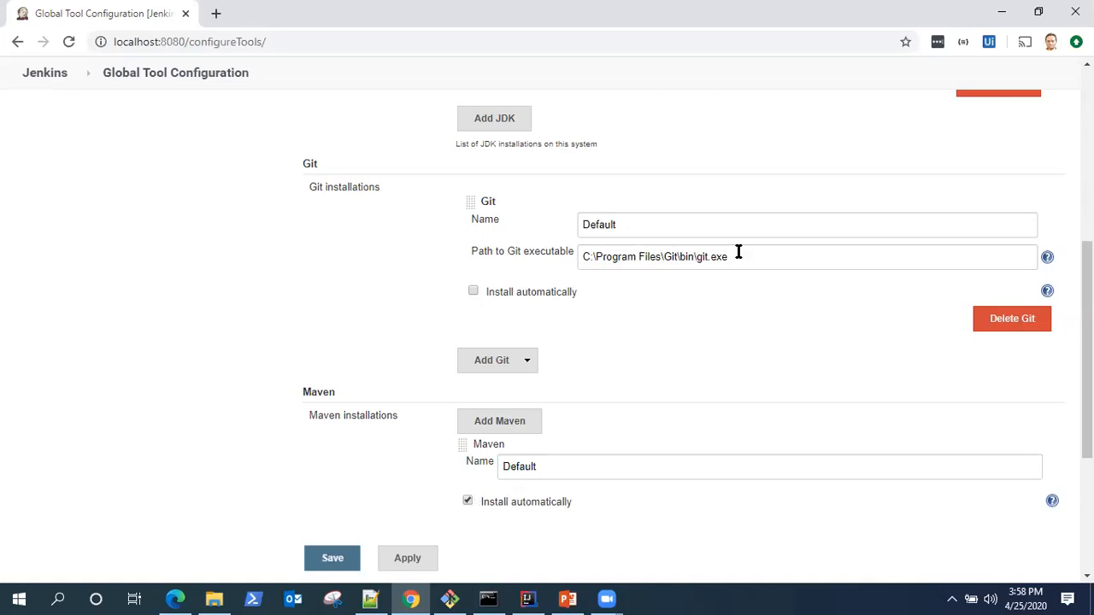
{"action": "left_click", "coordinate": [468, 503]}
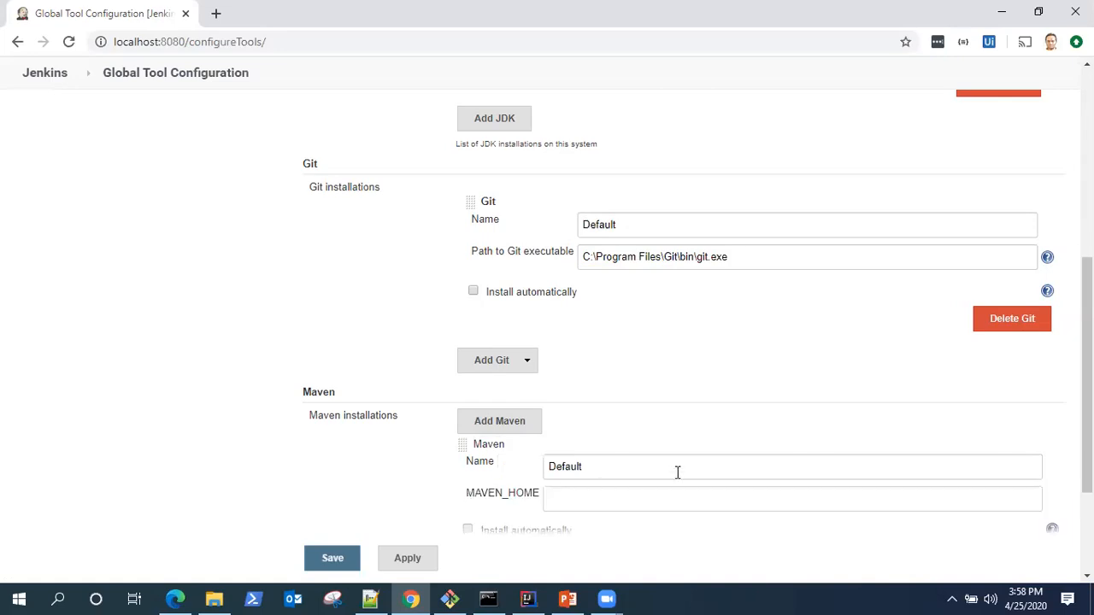
{"action": "scroll", "scroll_direction": "down", "scroll_amount": 3}
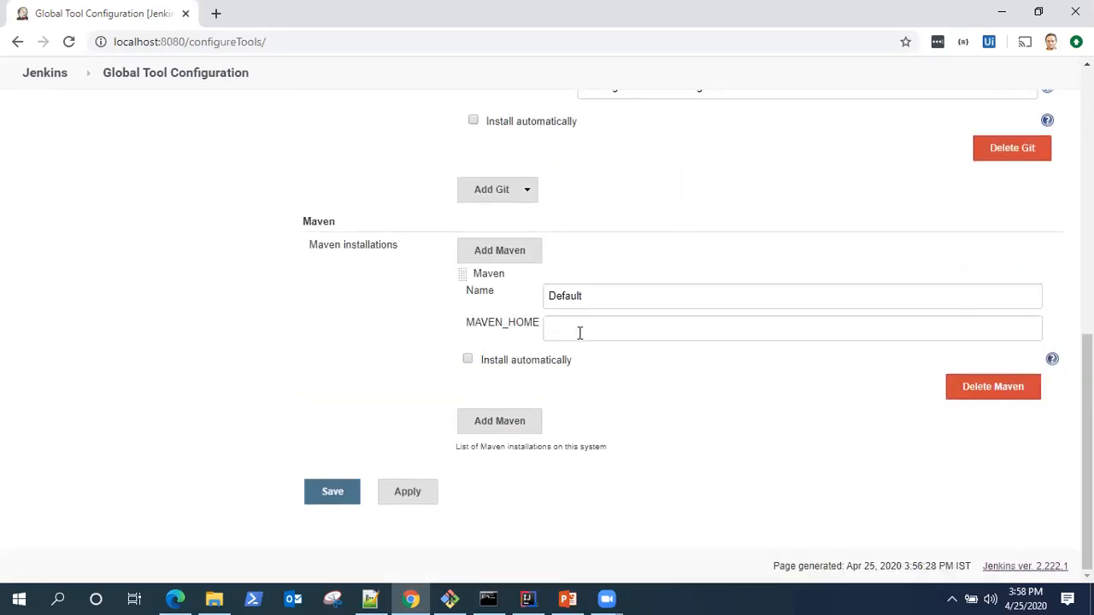
{"action": "mouse_move", "coordinate": [516, 381]}
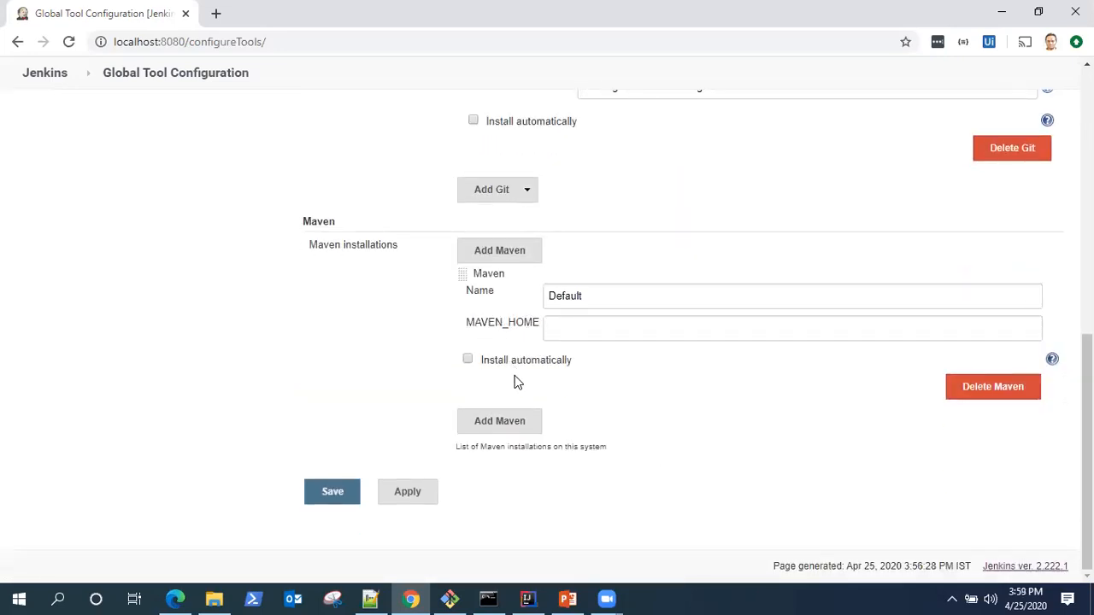
{"action": "left_click", "coordinate": [213, 598]}
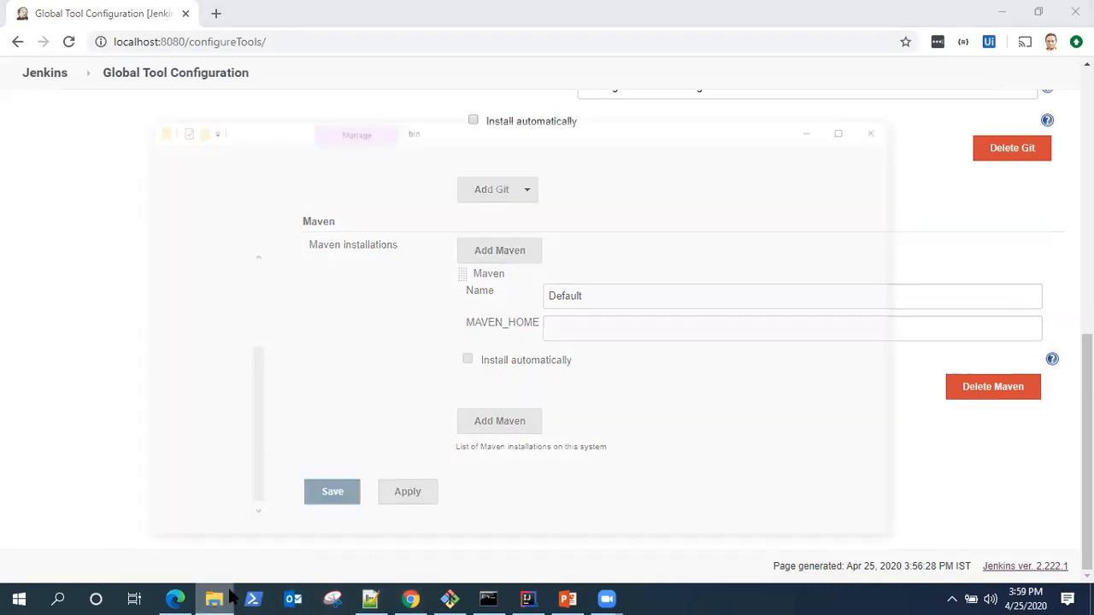
Confirm apache-maven-3.6.3 on the C drive and set MAVEN_HOME to C:\apache-maven-3.6.3
{"action": "left_click", "coordinate": [214, 598]}
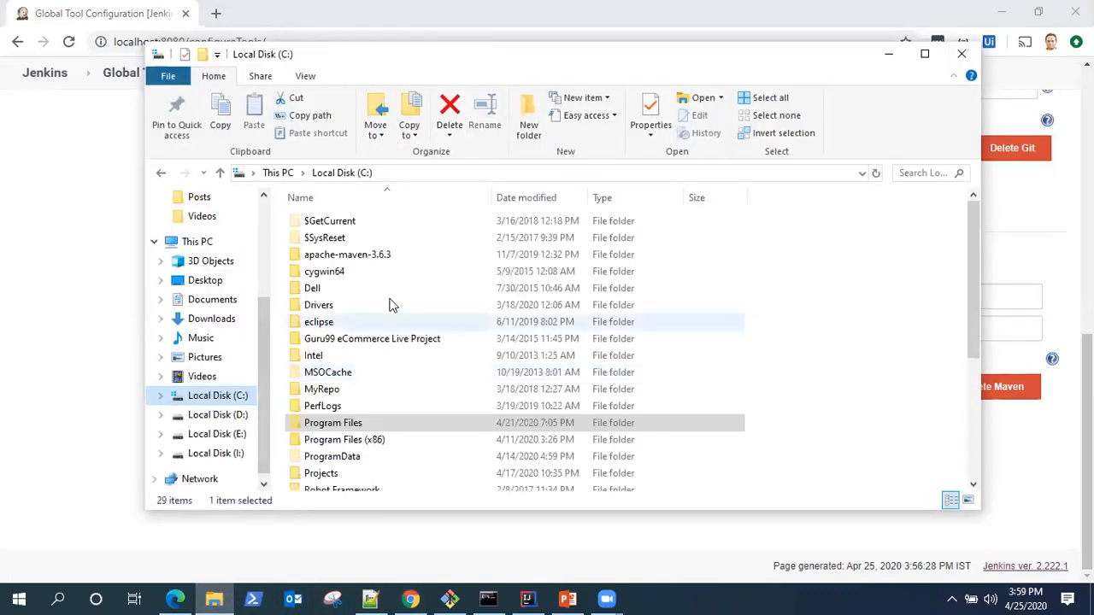
{"action": "double_click", "coordinate": [347, 253]}
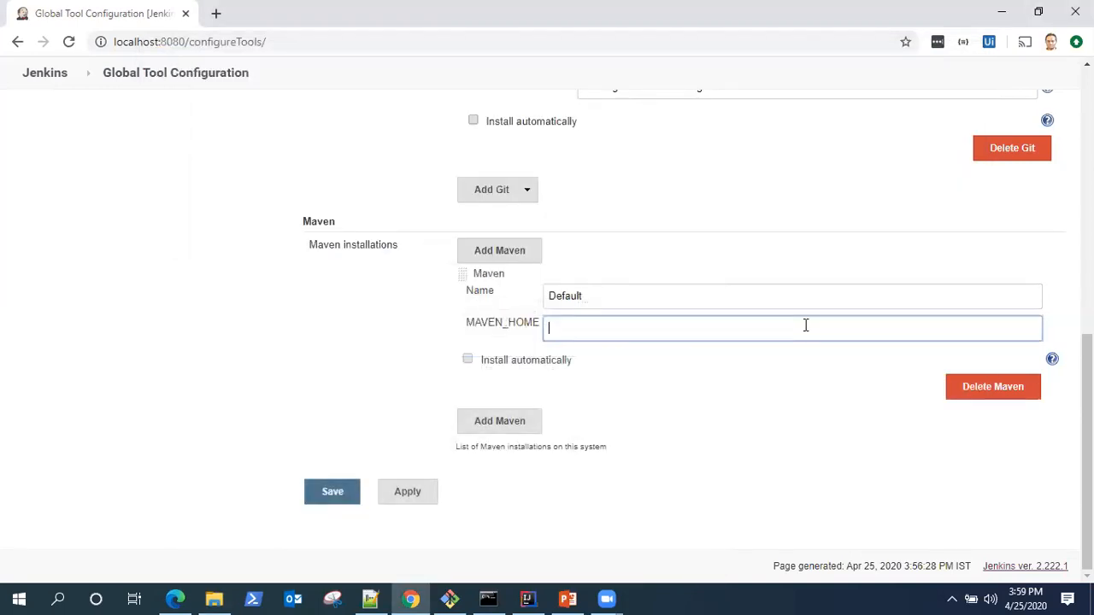
{"action": "type", "text": "C:\\apache-maven-3.6.3"}
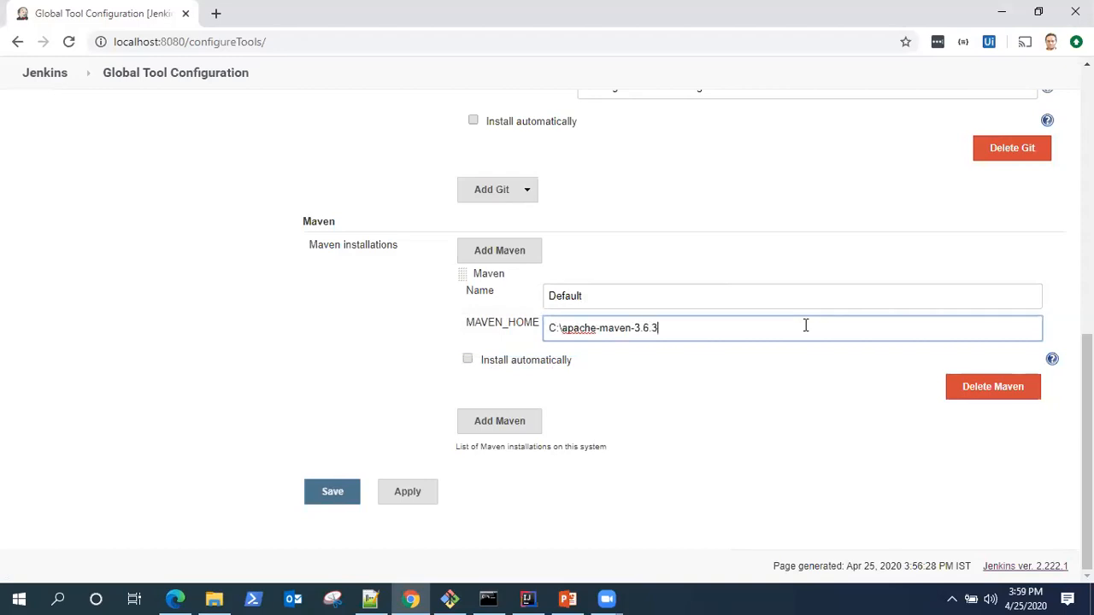
{"action": "mouse_move", "coordinate": [362, 415]}
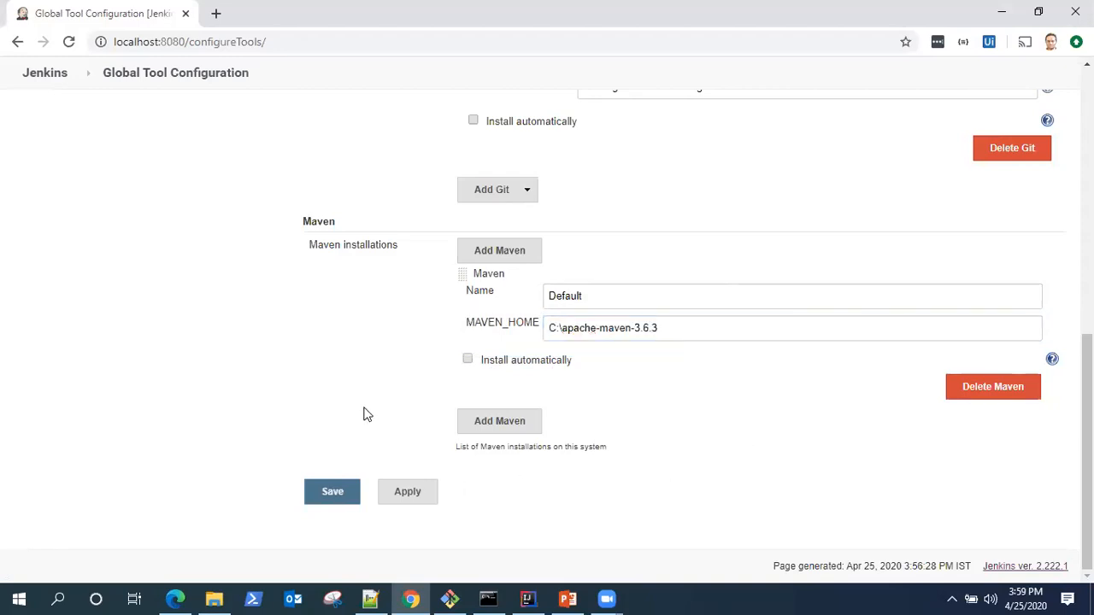
{"action": "scroll", "scroll_direction": "up", "scroll_amount": 3}
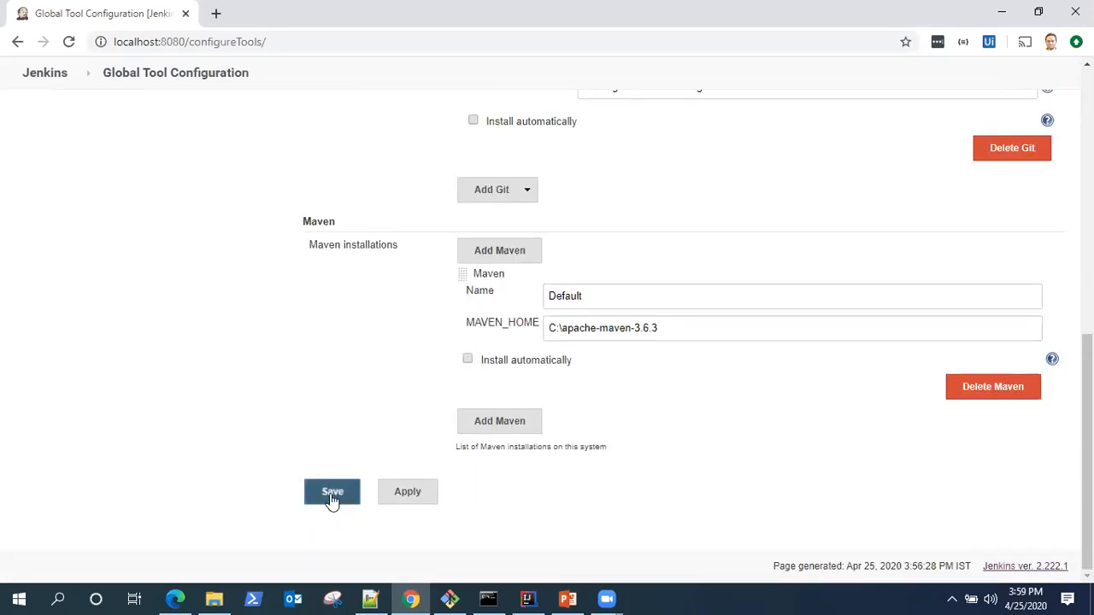
Save the JDK, Git and Maven tool configuration and return to Manage Jenkins
{"action": "left_click", "coordinate": [331, 492]}
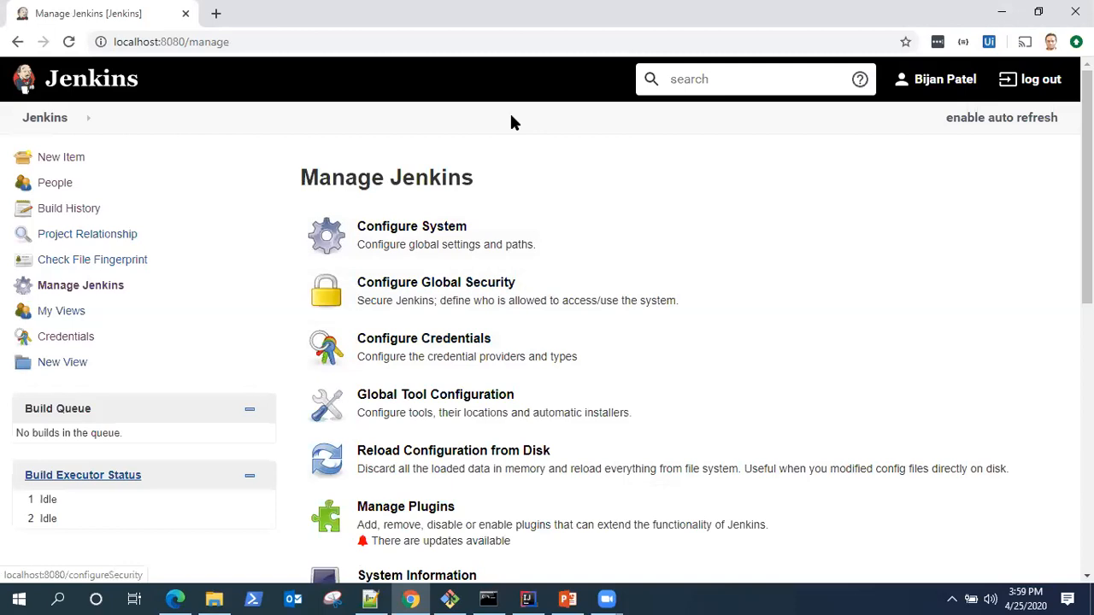
{"action": "mouse_move", "coordinate": [504, 253]}
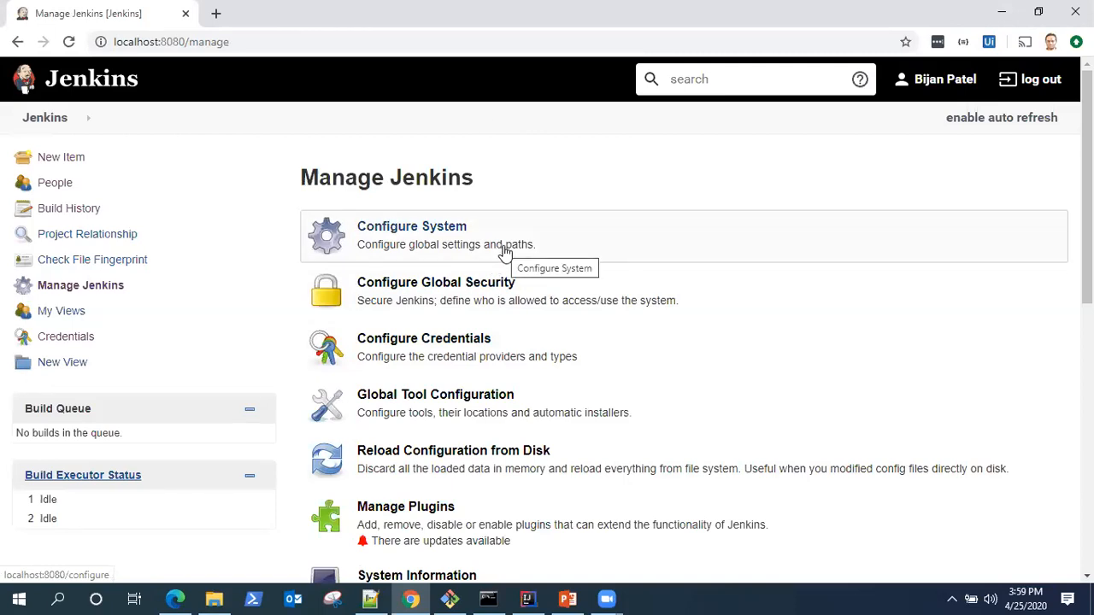